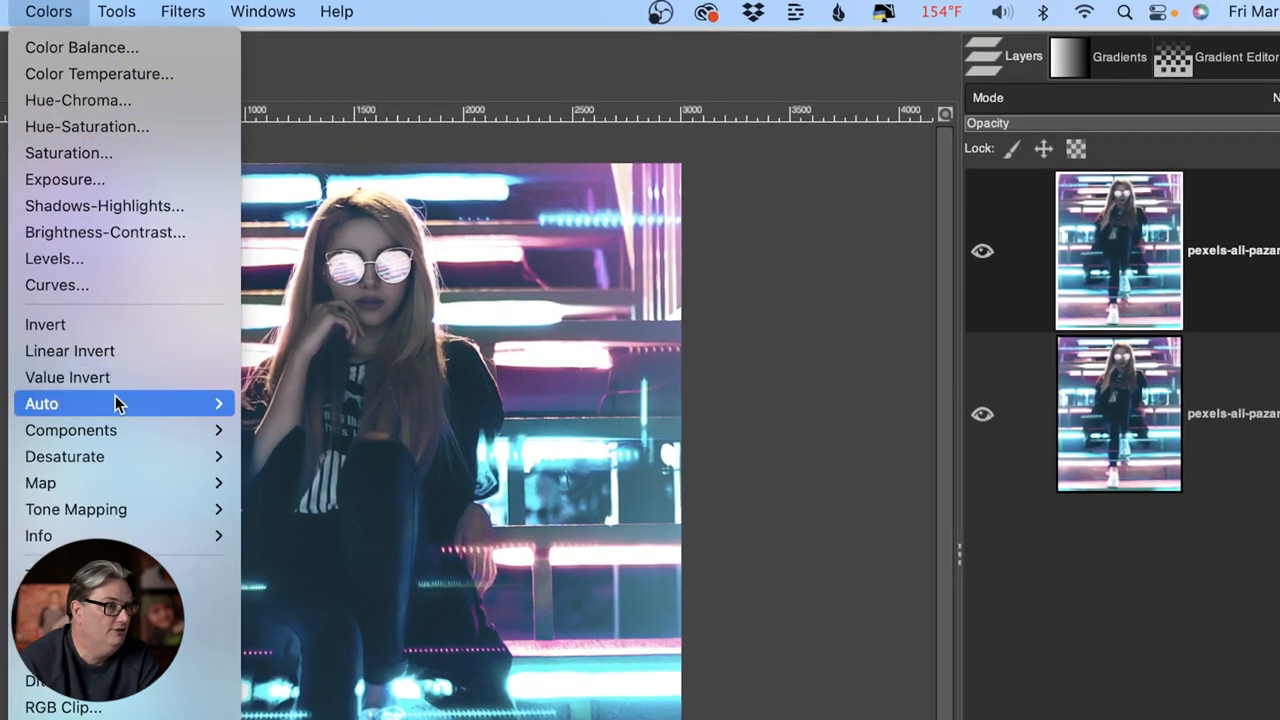
Step: Decompose the portrait with the LAB colour model into separate L, A and B layers
left_click(330, 540)
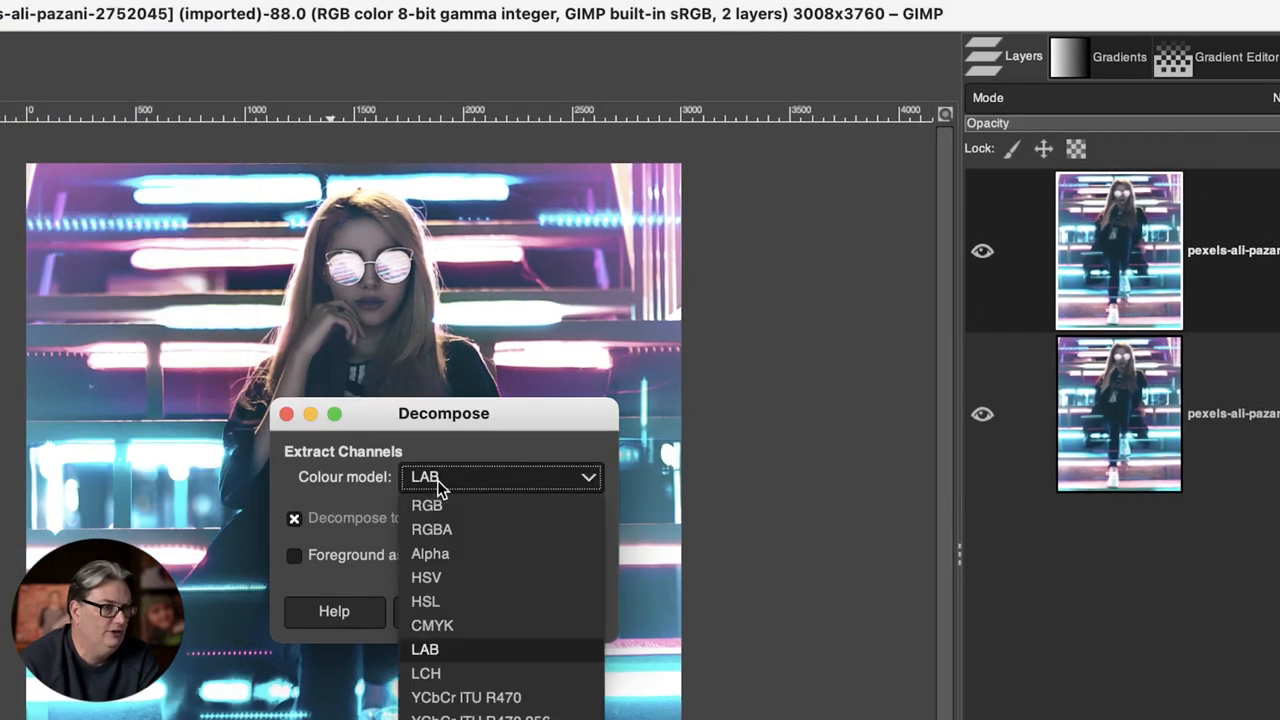
left_click(424, 649)
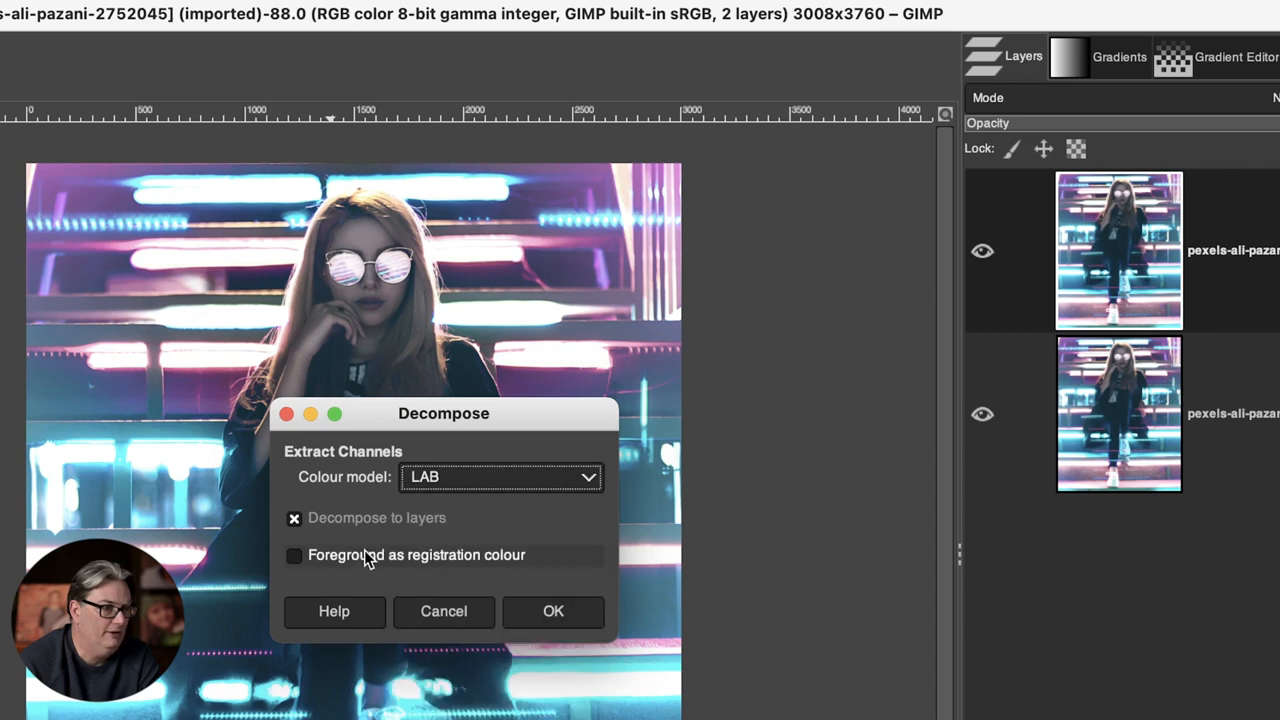
mouse_move(360, 525)
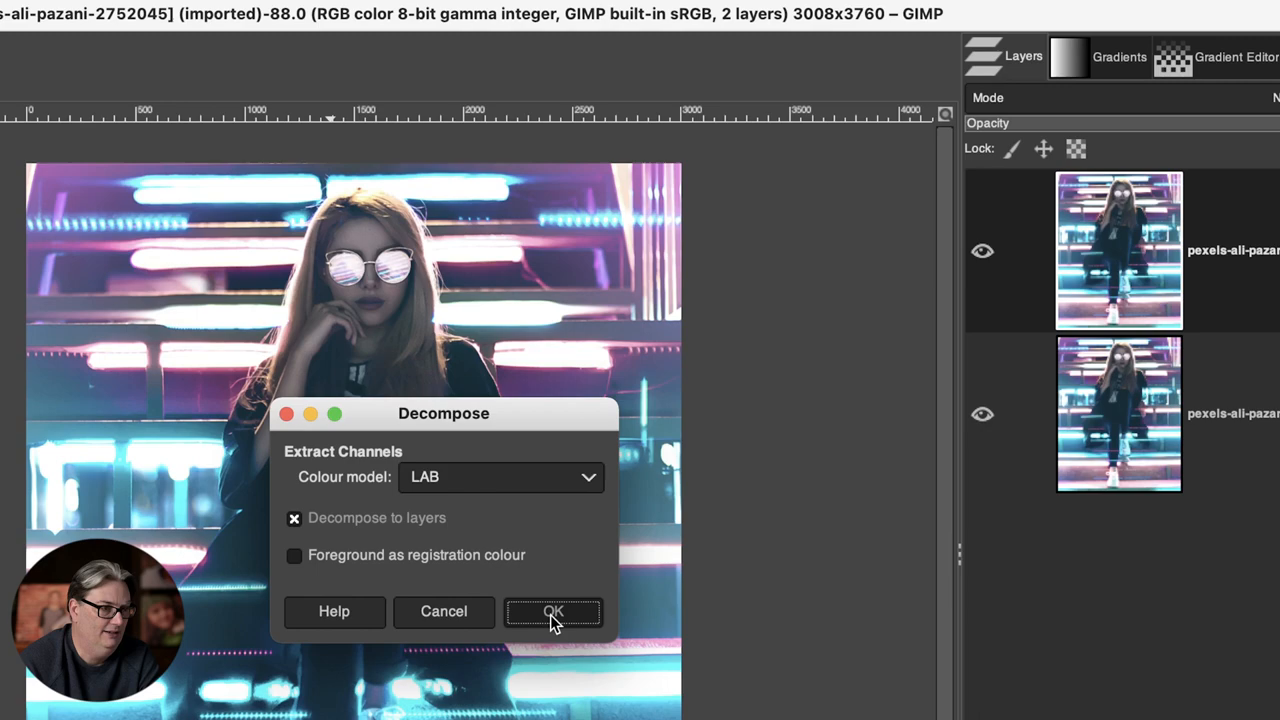
left_click(552, 611)
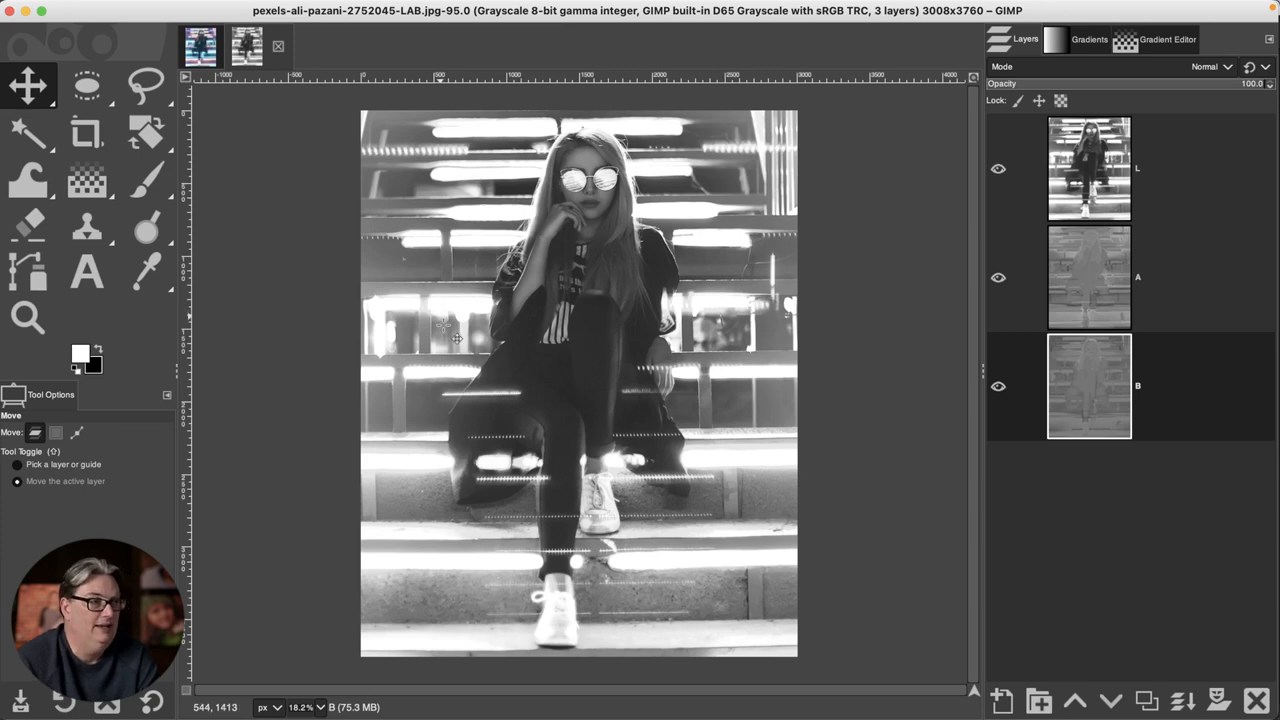
mouse_move(570, 414)
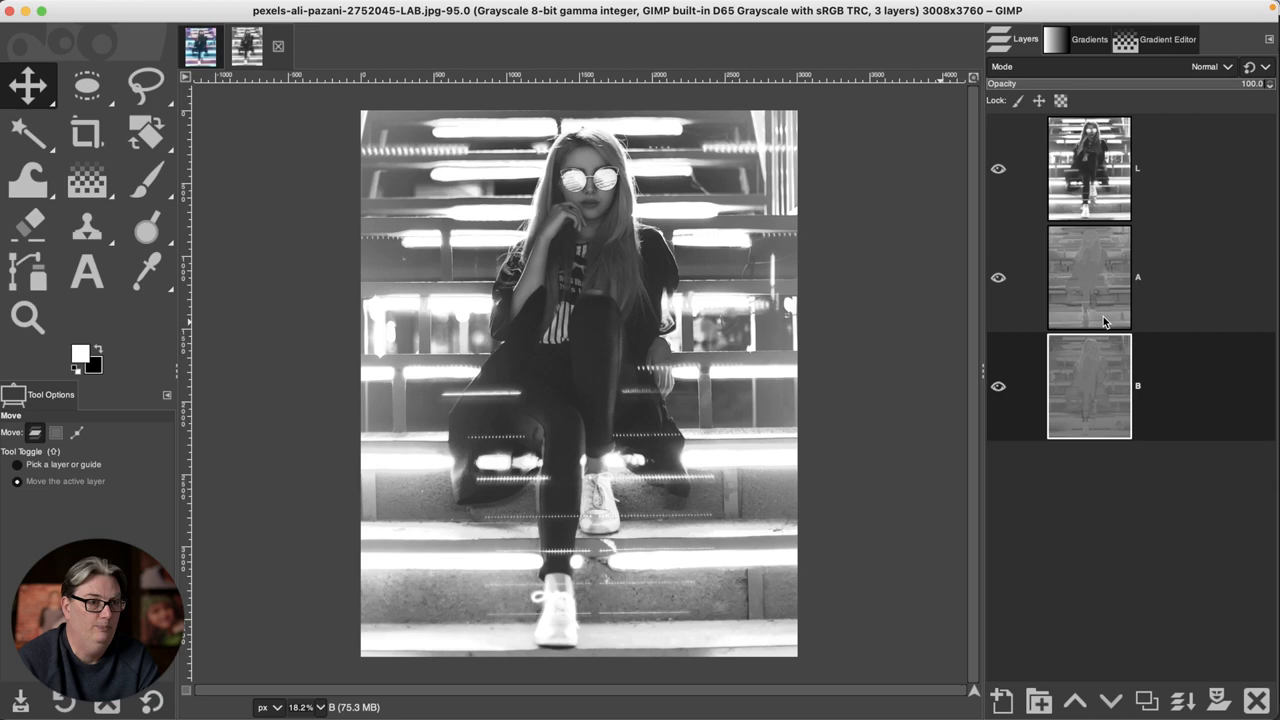
left_click(1089, 167)
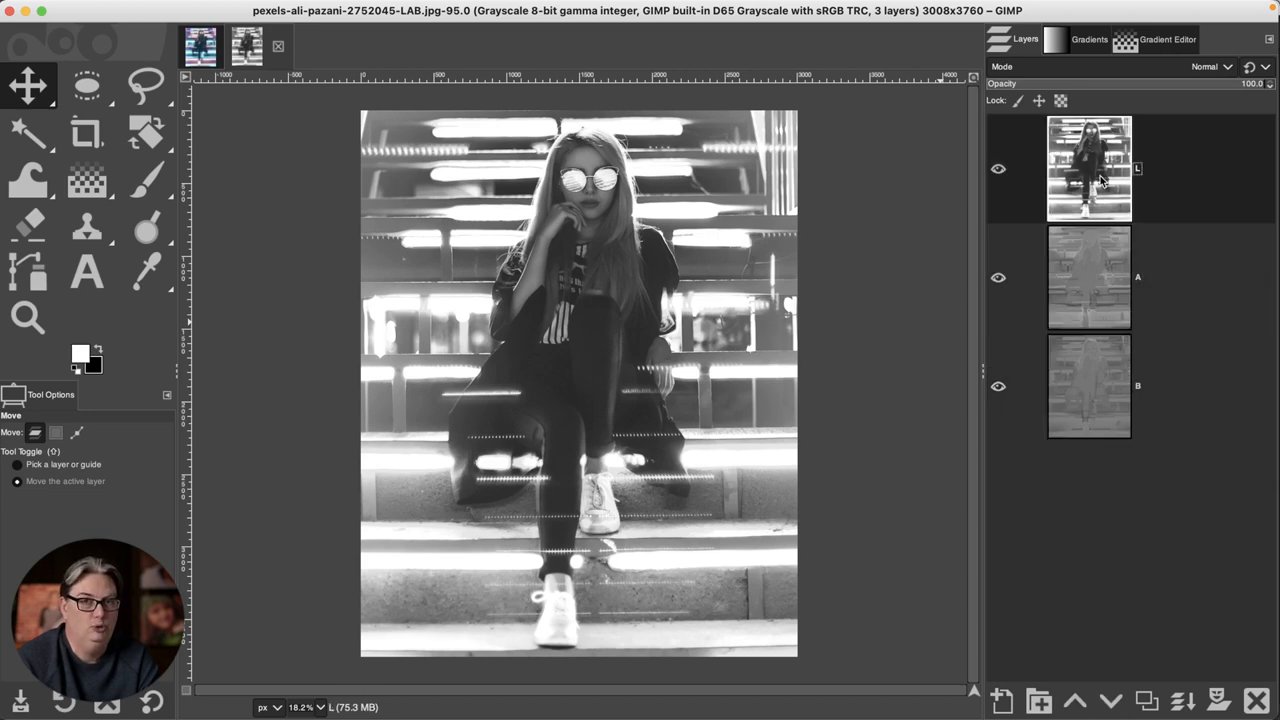
left_click(1089, 277)
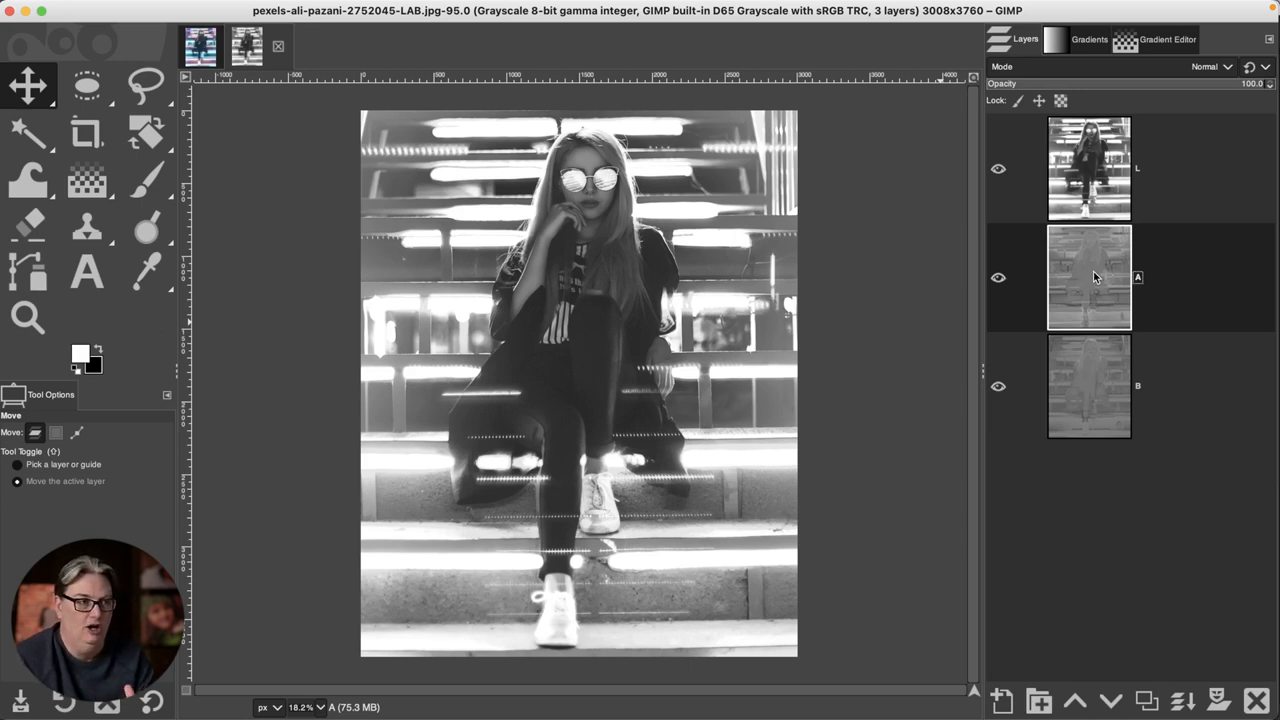
left_click(1089, 168)
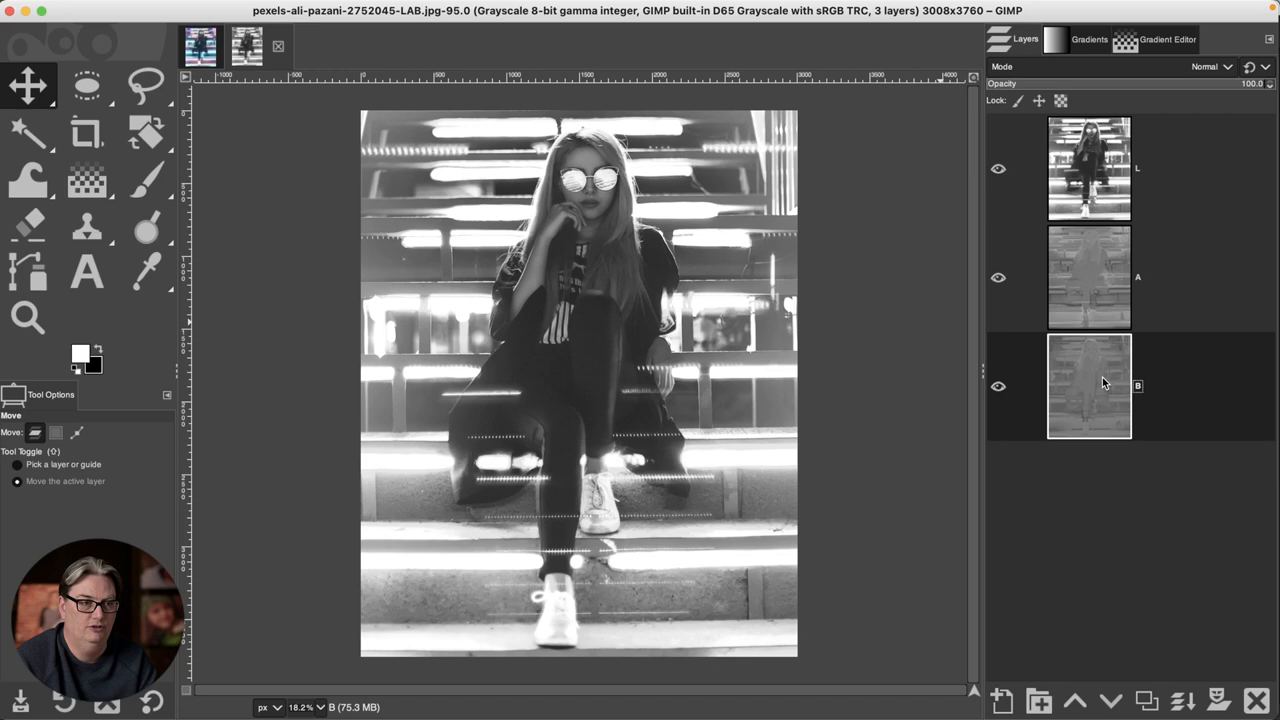
left_click(1089, 168)
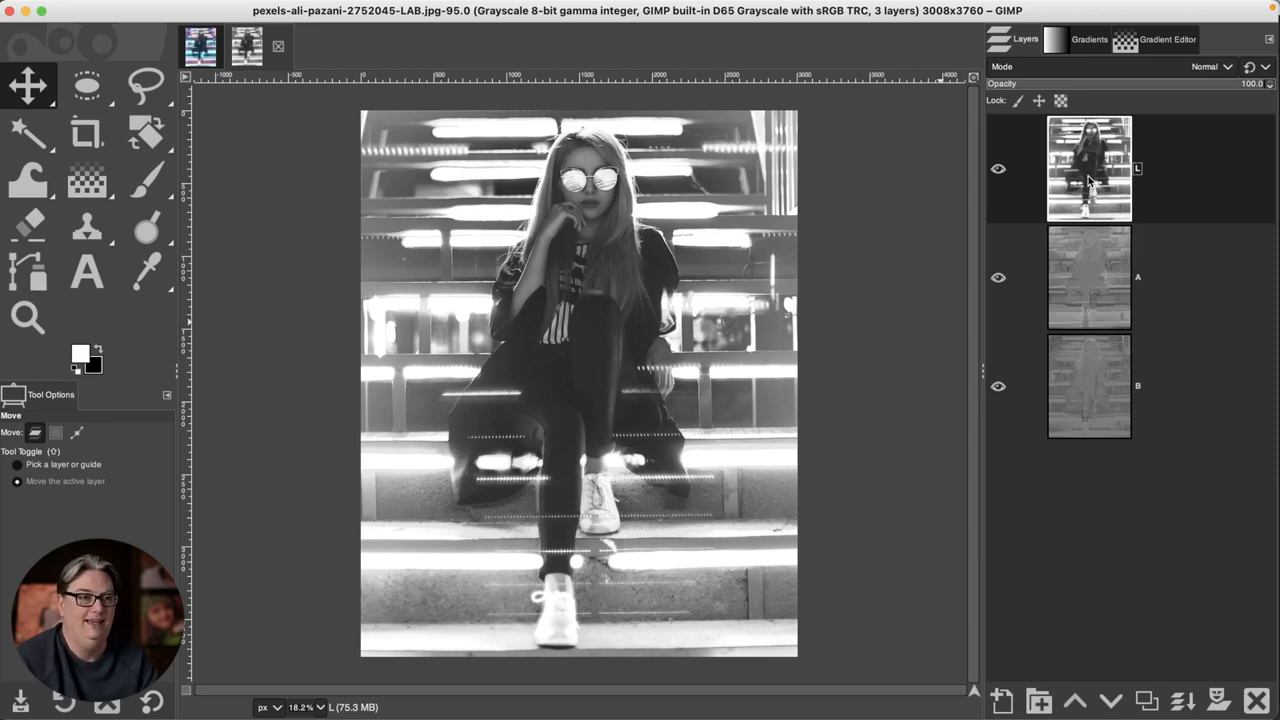
left_click(1088, 277)
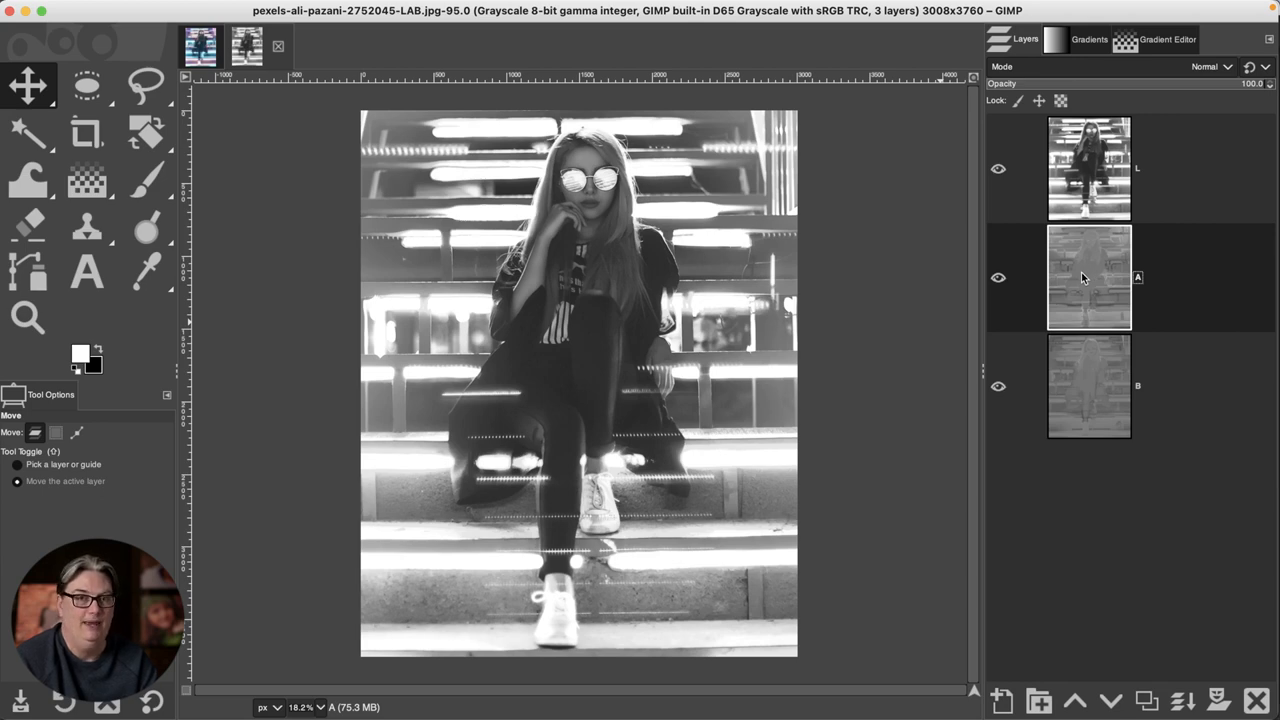
mouse_move(1140, 290)
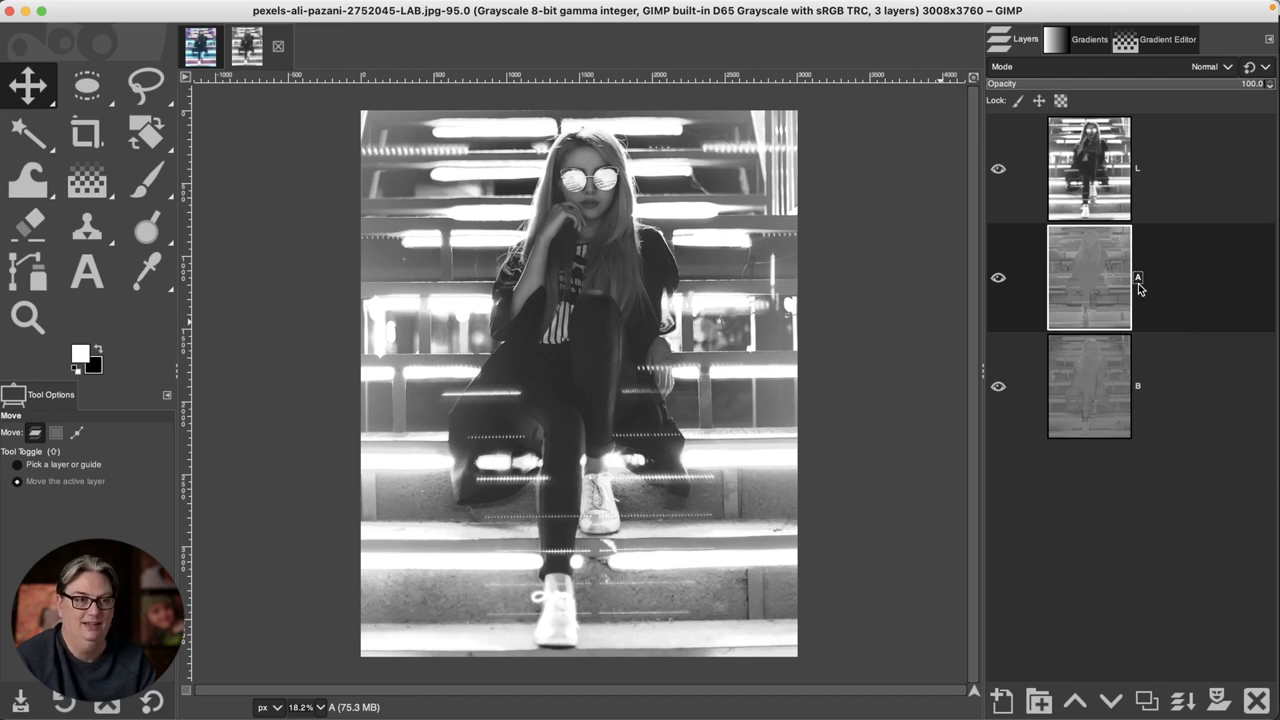
left_click(1089, 386)
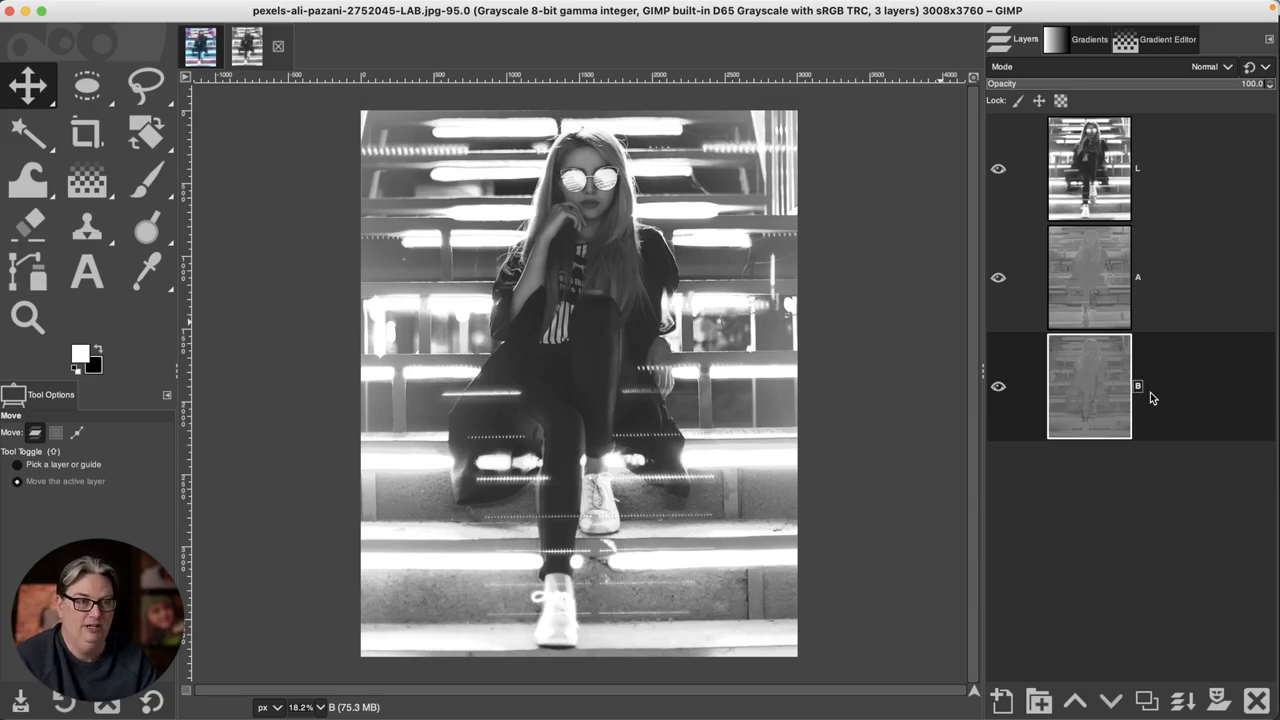
left_click(1089, 277)
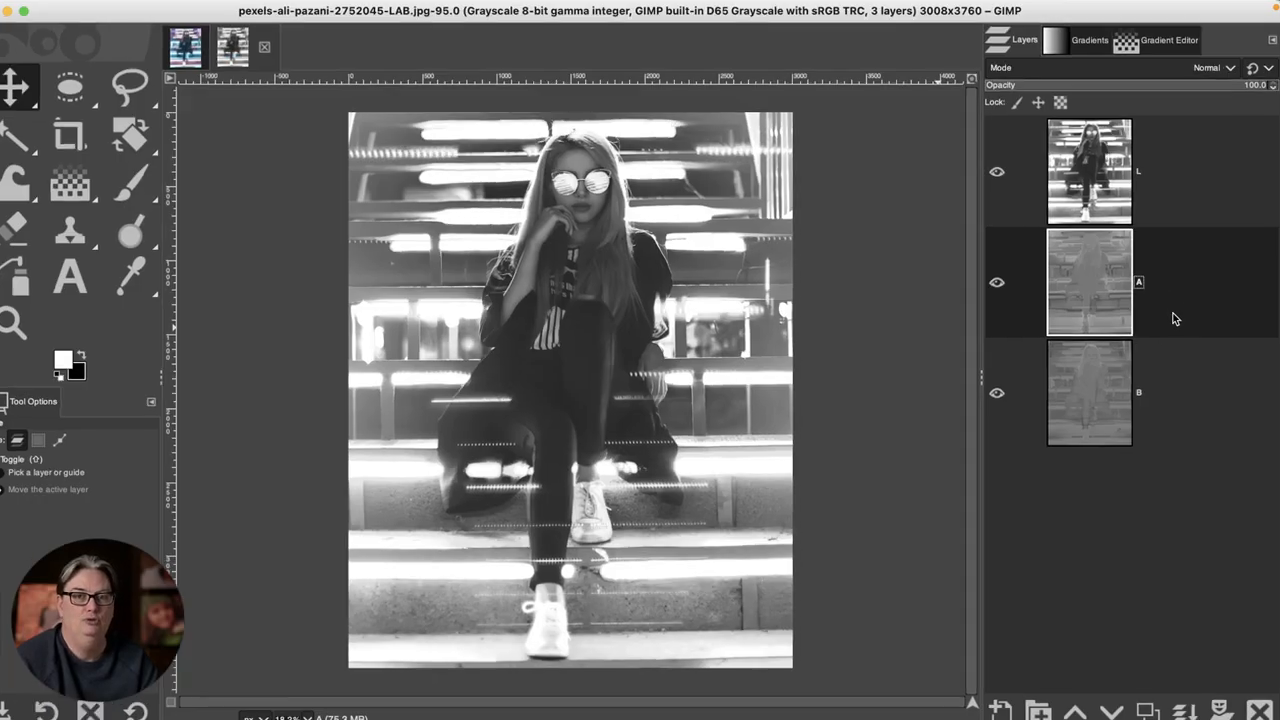
Step: Steepen the A layer's curve, moving the black point to about 67 and the white point to about 189
left_click(26, 12)
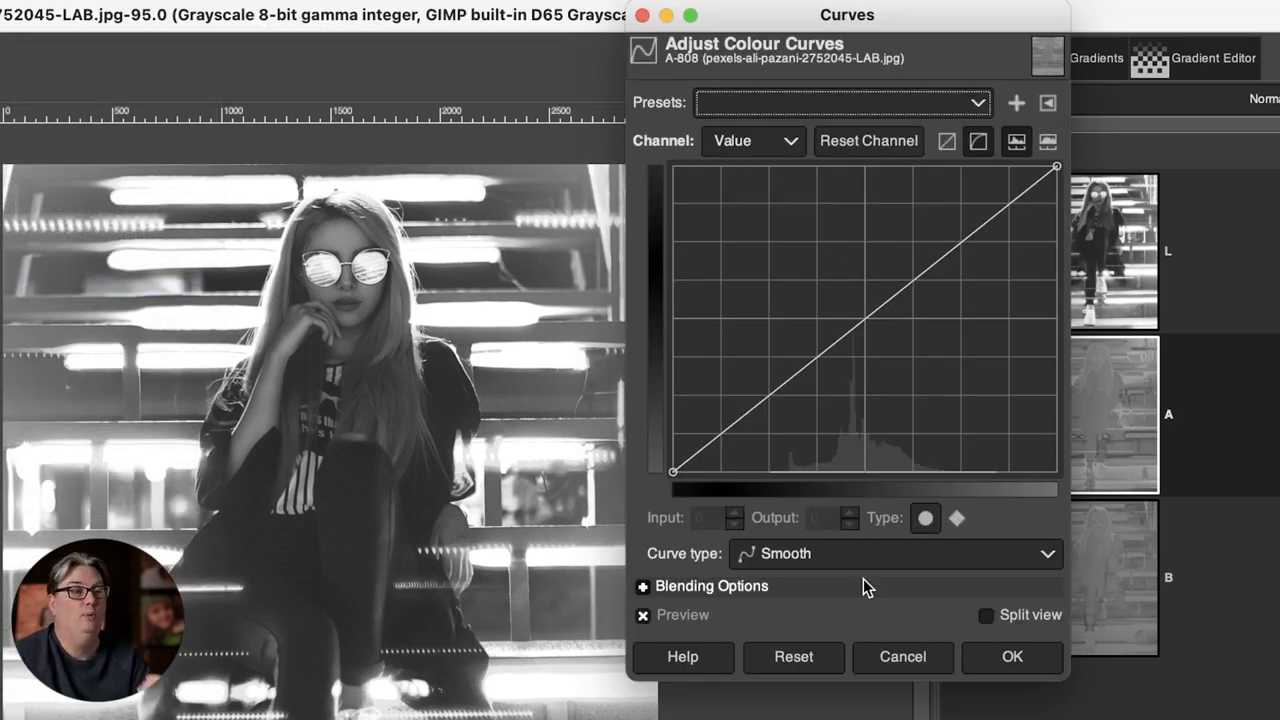
mouse_move(855, 477)
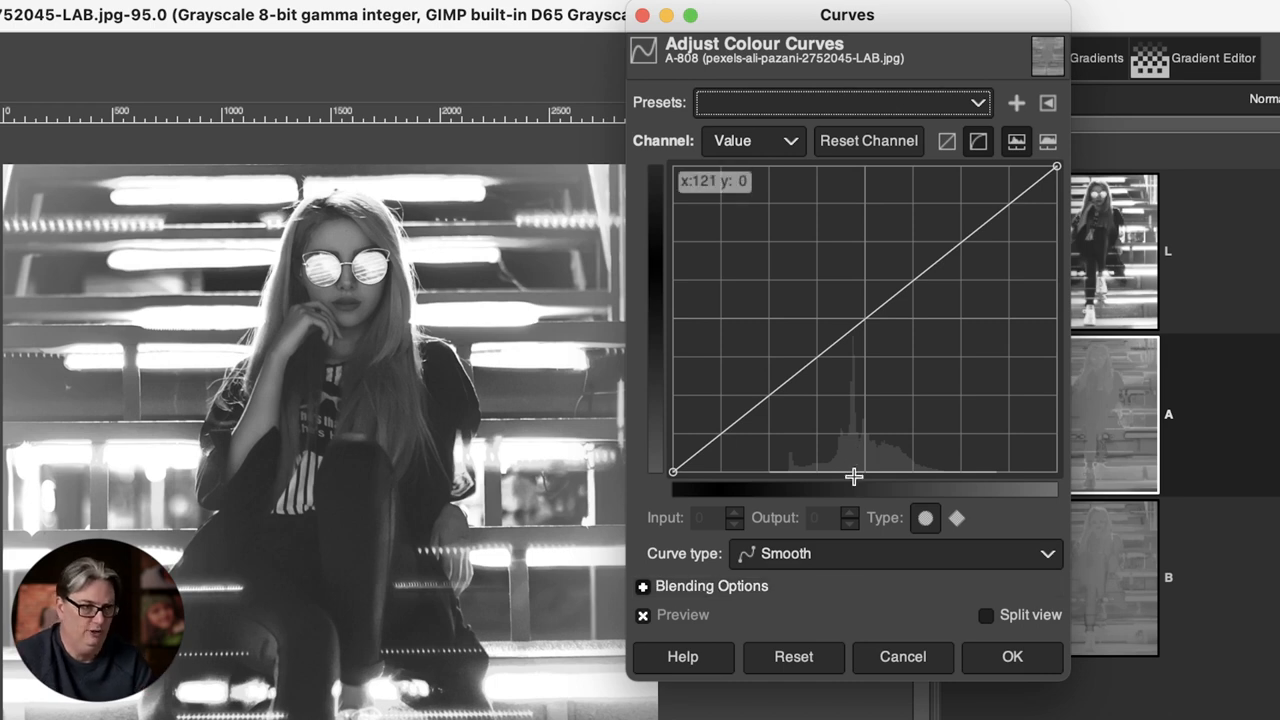
mouse_move(978, 274)
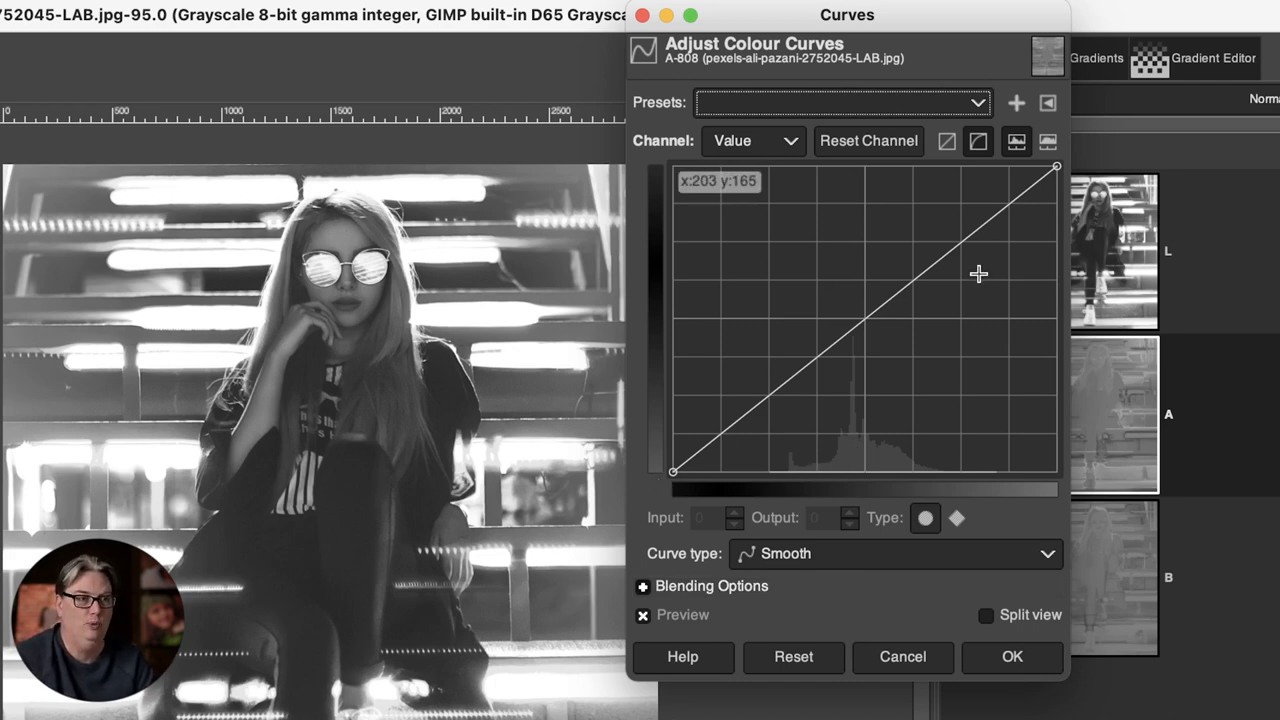
mouse_move(760, 442)
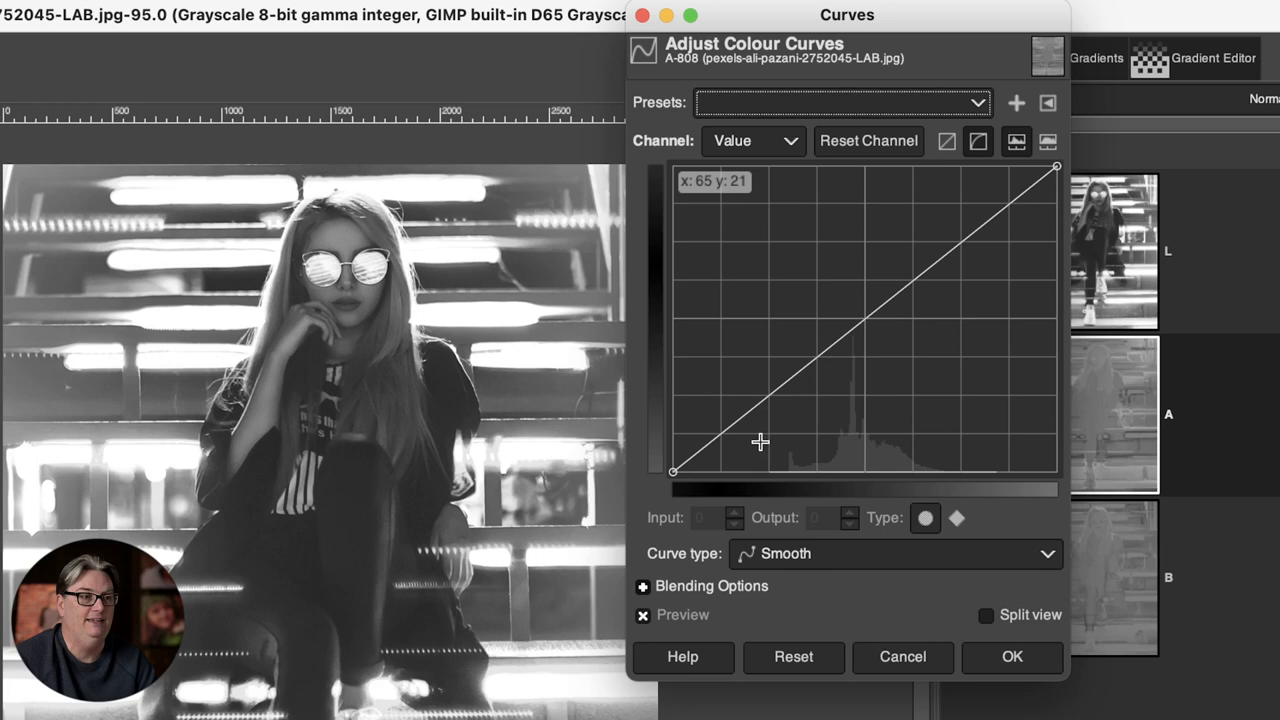
mouse_move(912, 470)
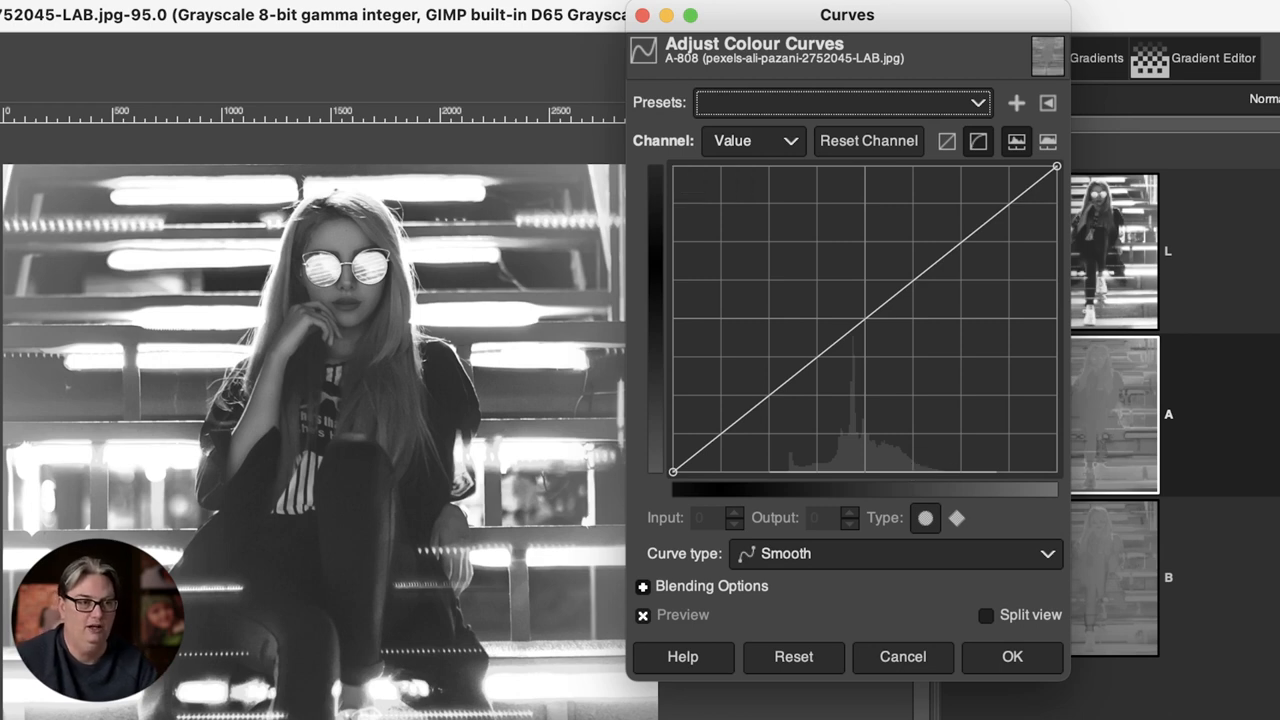
mouse_move(861, 411)
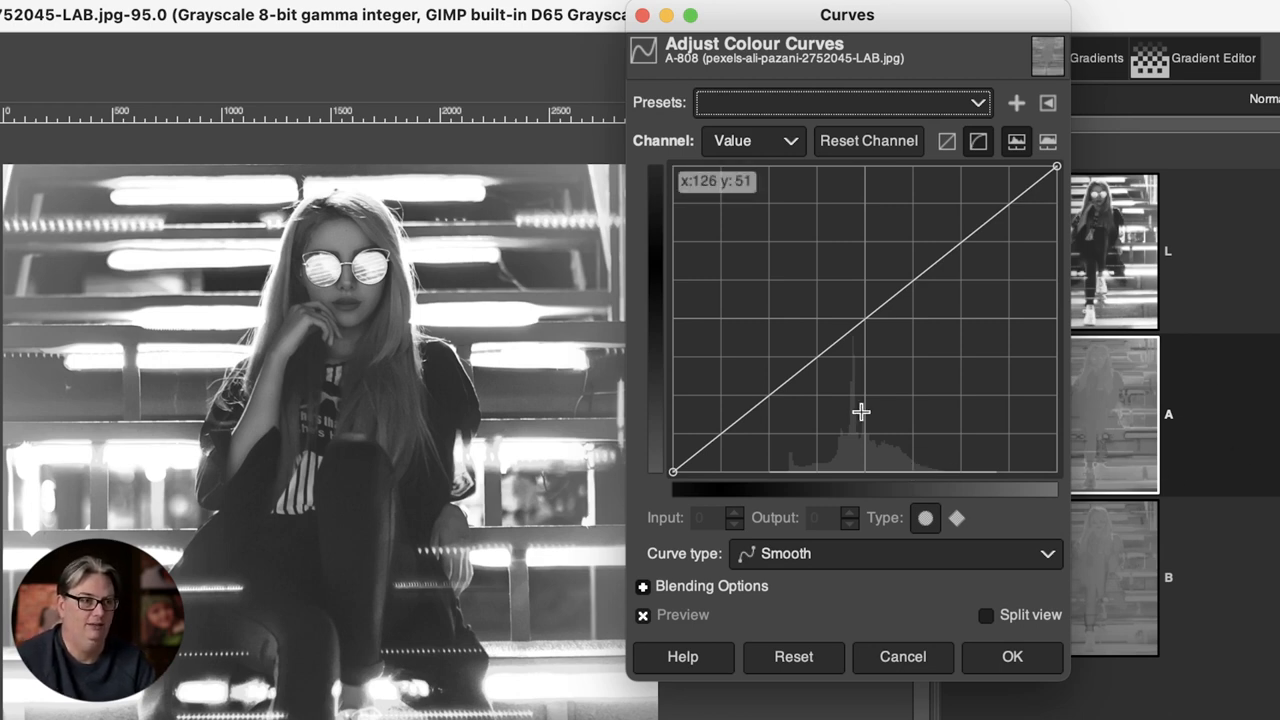
mouse_move(671, 472)
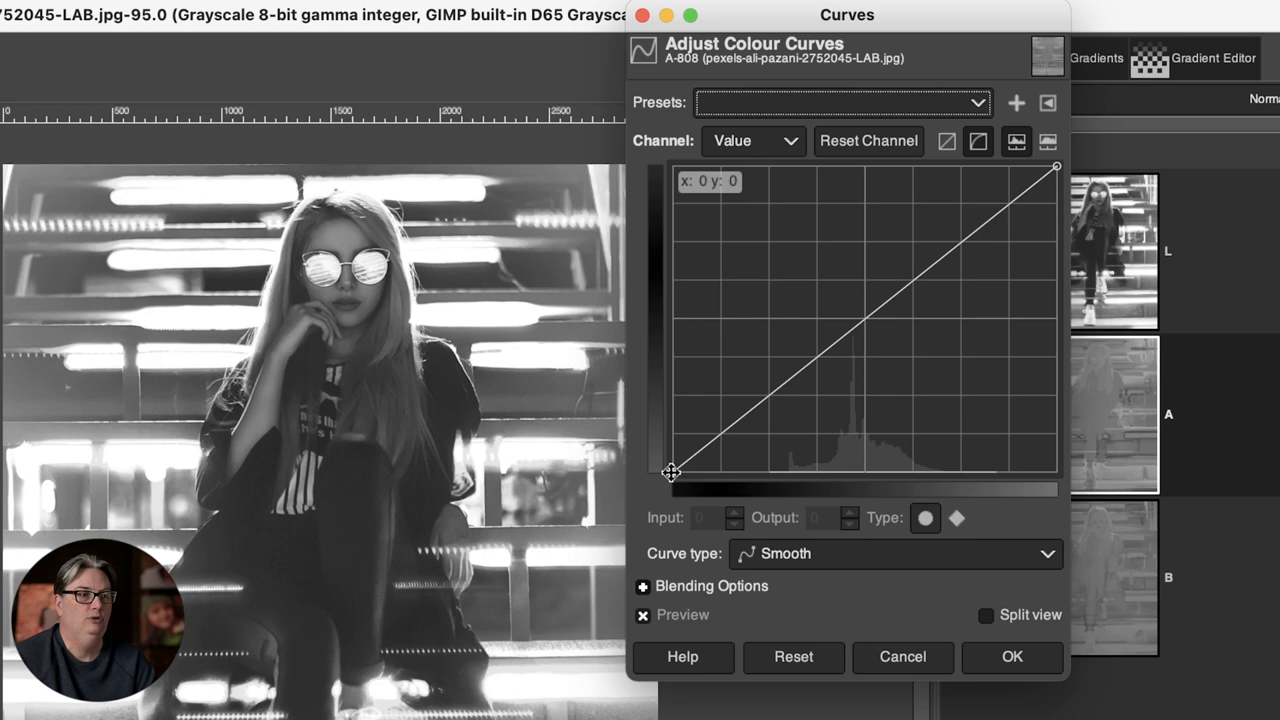
left_click_drag(670, 474, 735, 474)
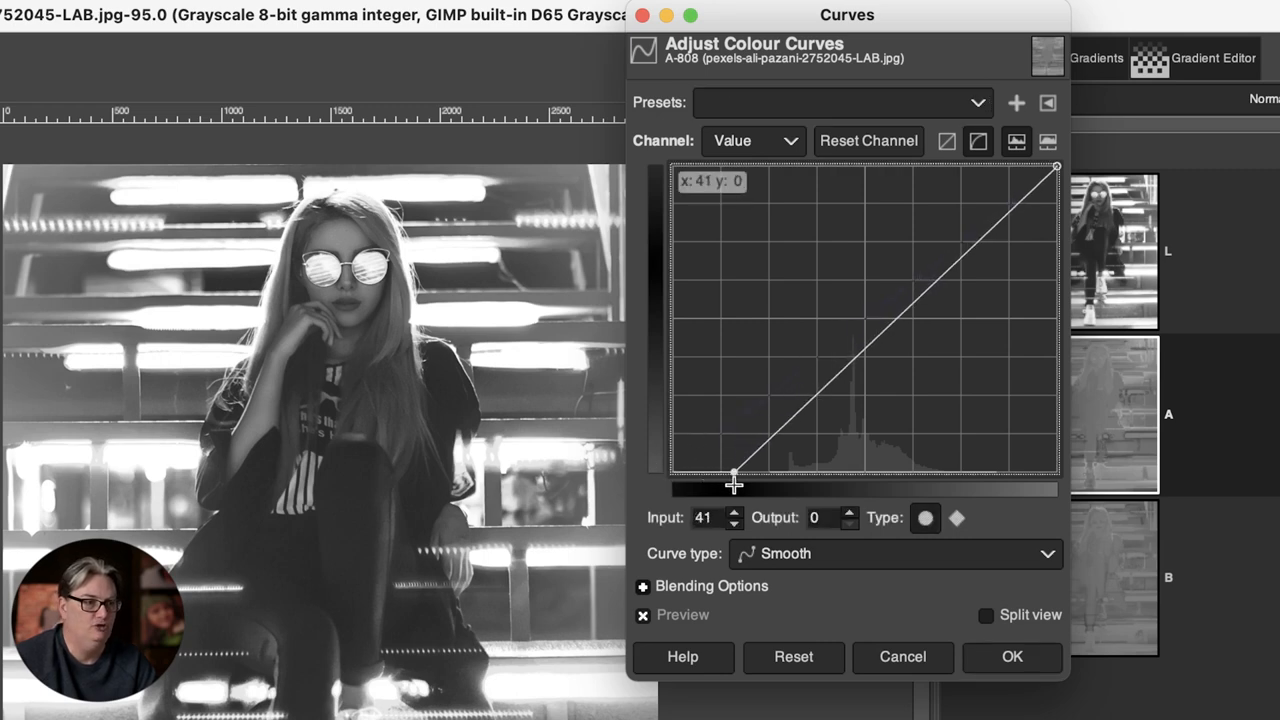
left_click_drag(735, 475, 772, 475)
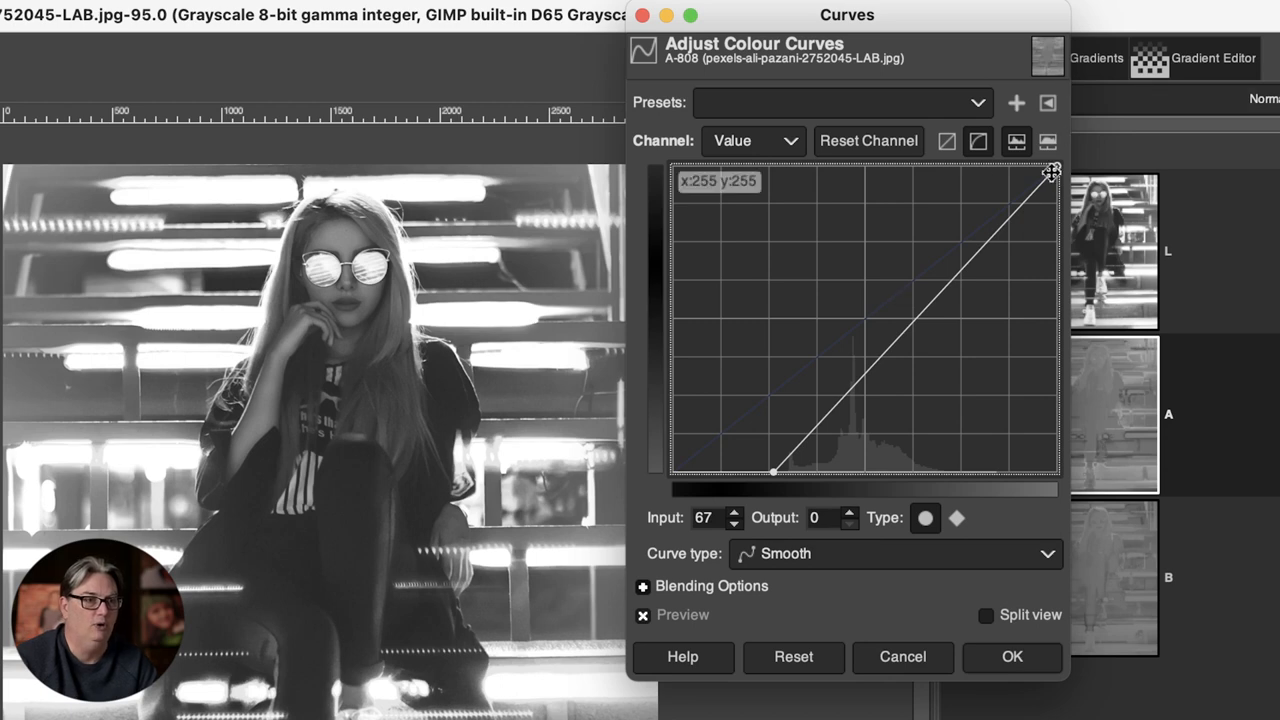
left_click_drag(1053, 168, 963, 165)
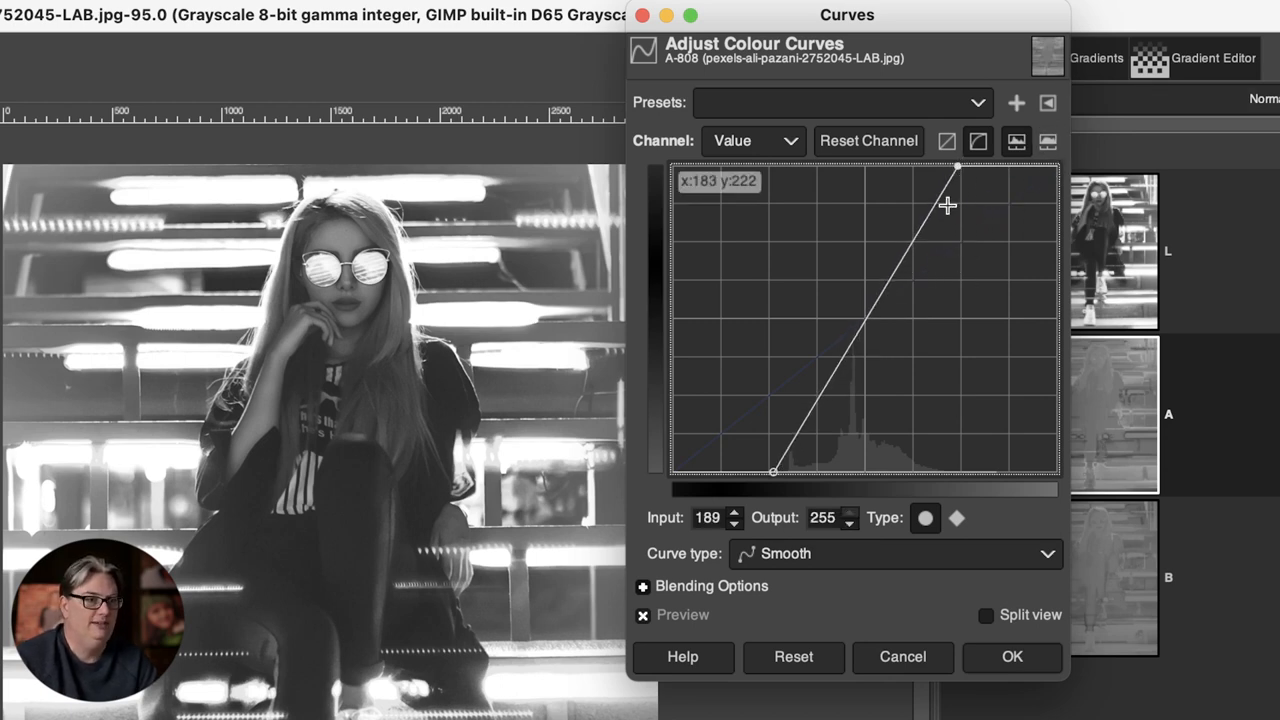
mouse_move(907, 468)
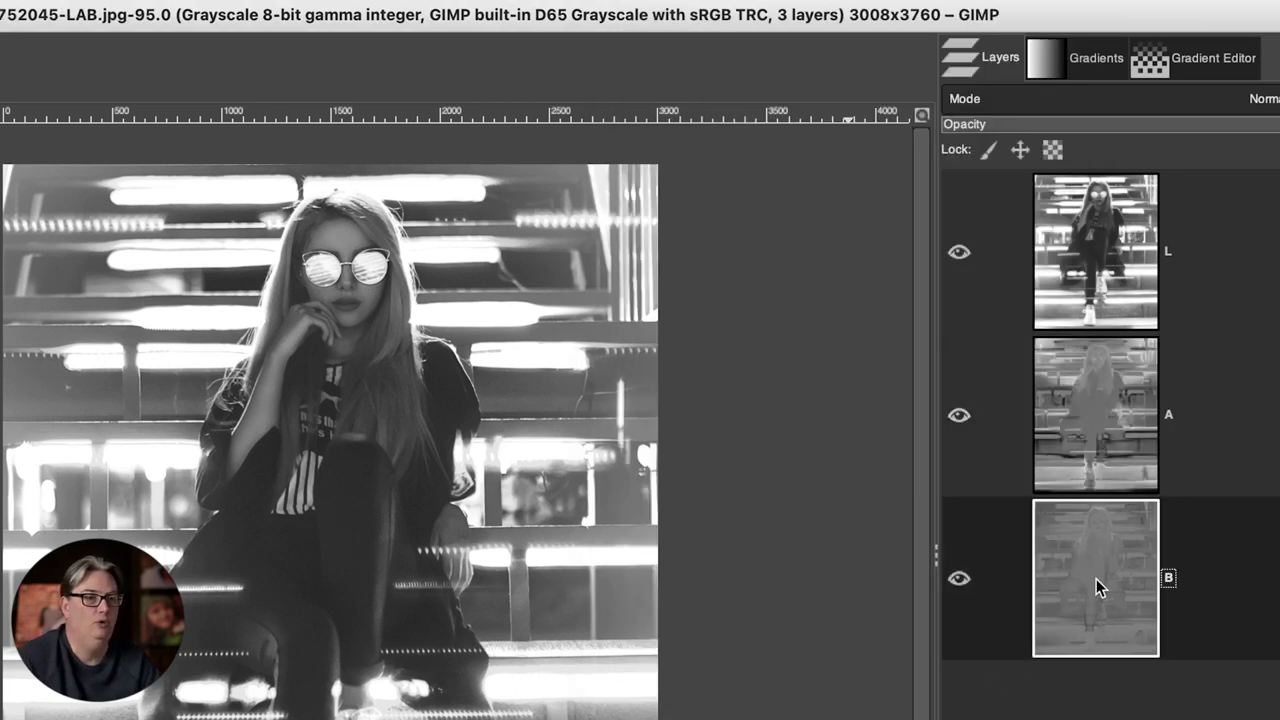
Step: Apply a steep curve to the B layer with black point 60 and white point 191
left_click(26, 12)
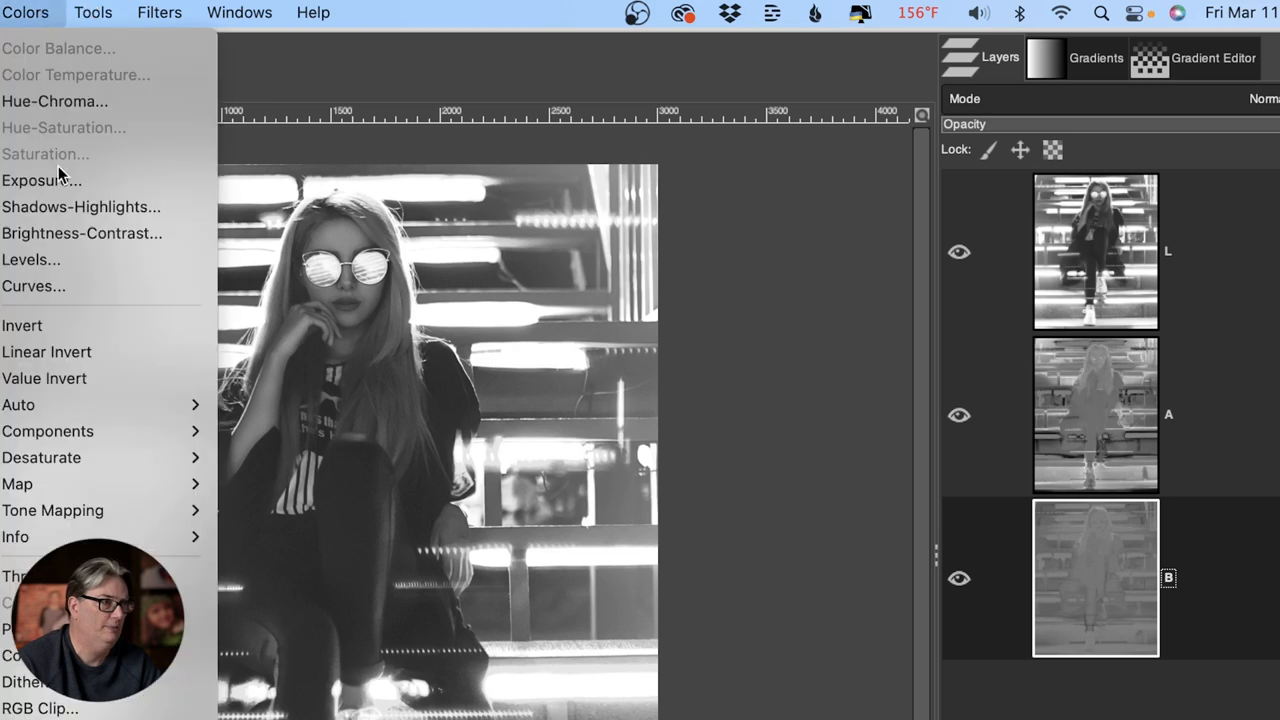
left_click(33, 286)
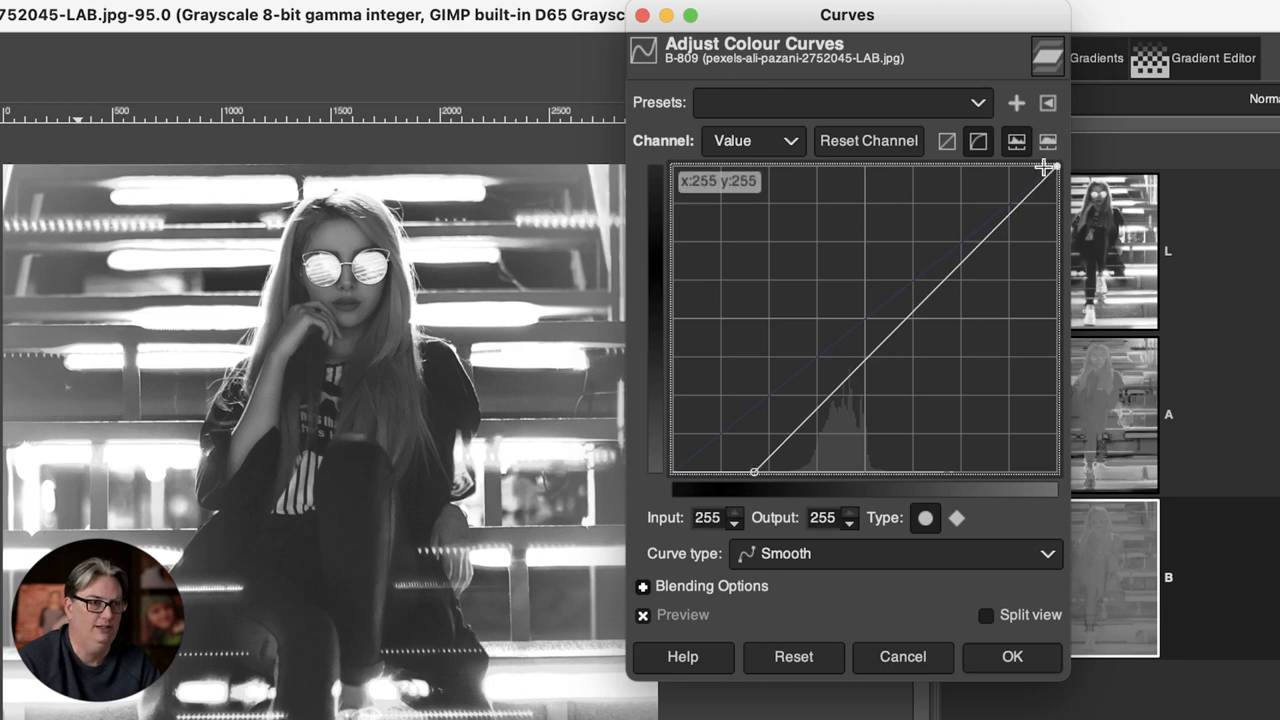
left_click_drag(1045, 168, 897, 165)
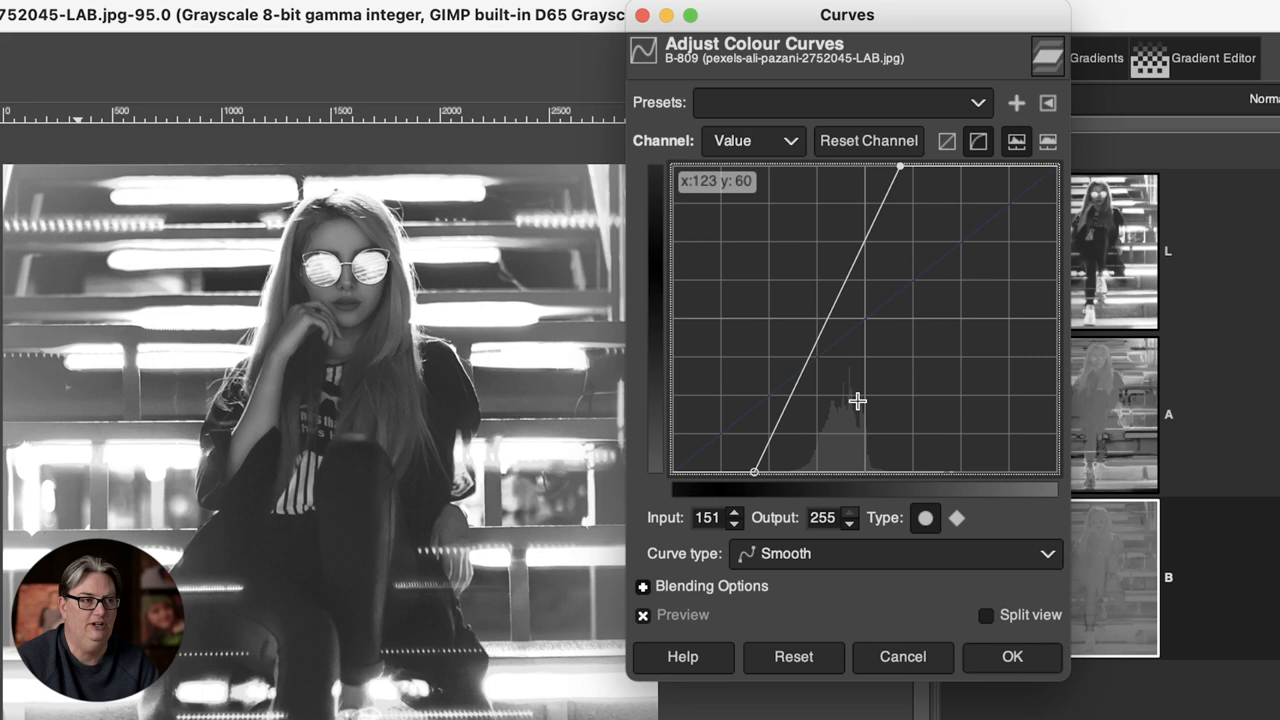
mouse_move(857, 401)
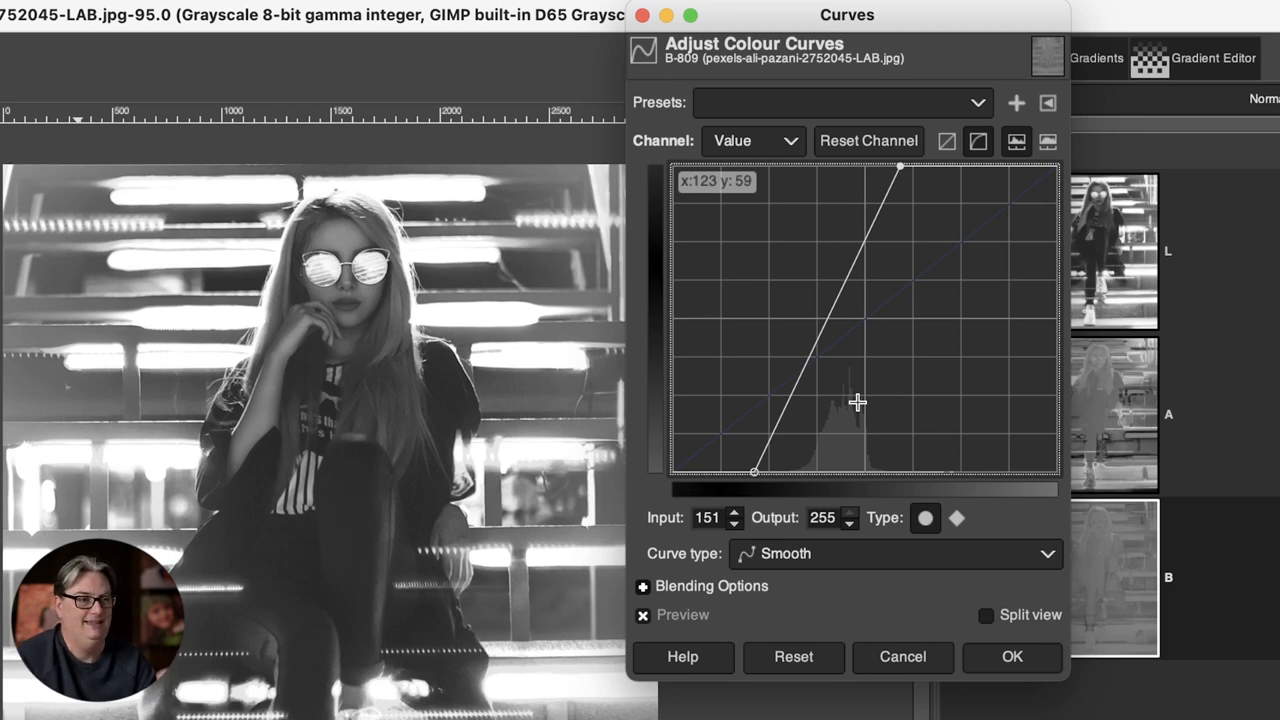
left_click_drag(755, 471, 781, 476)
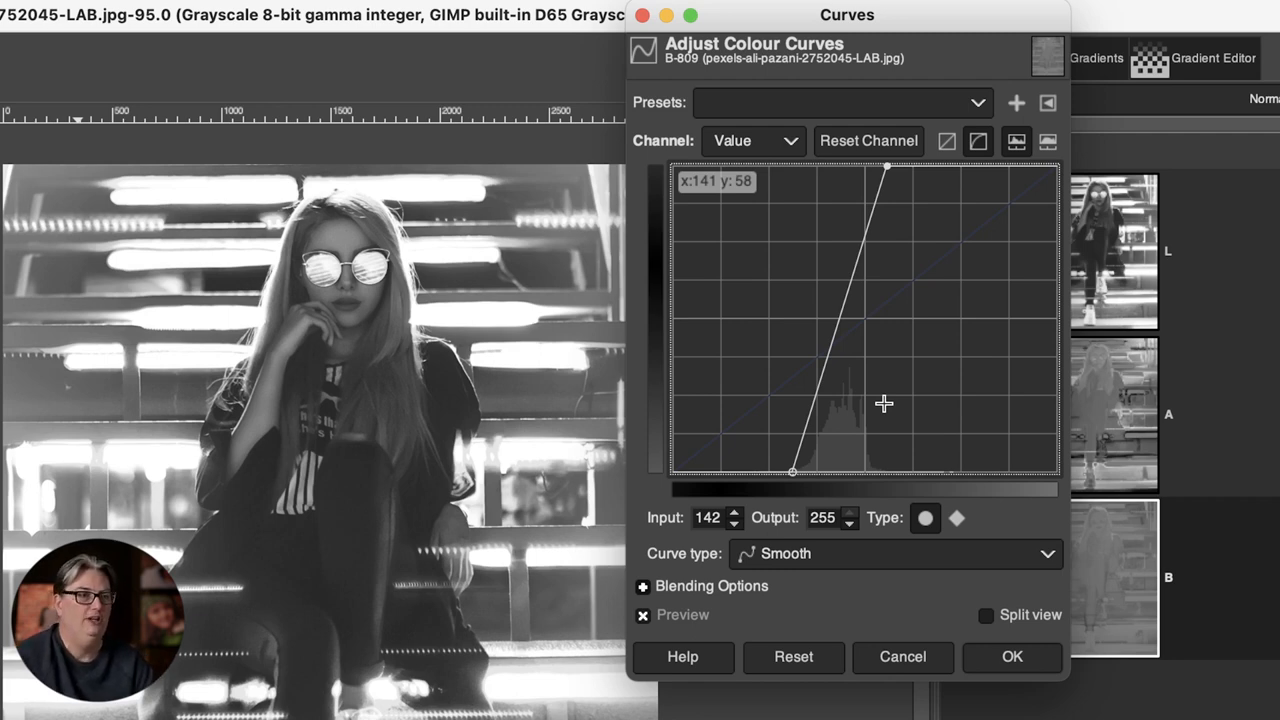
mouse_move(891, 233)
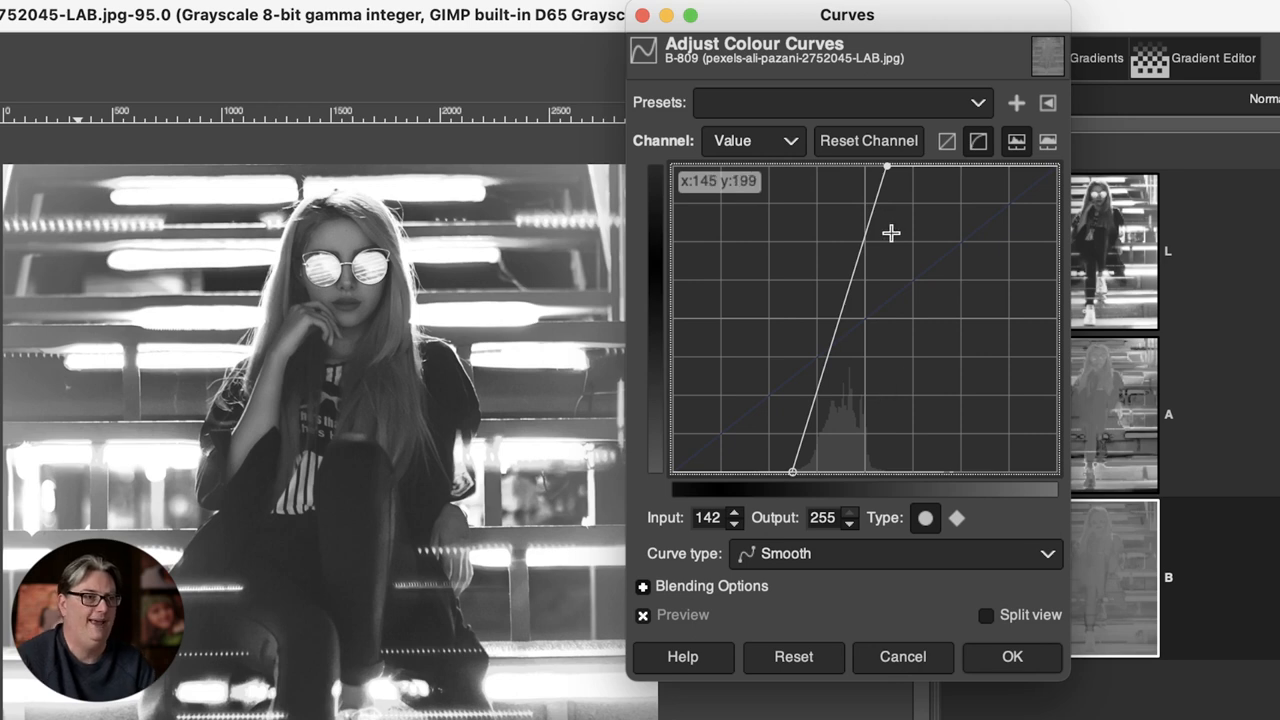
left_click_drag(891, 233, 889, 166)
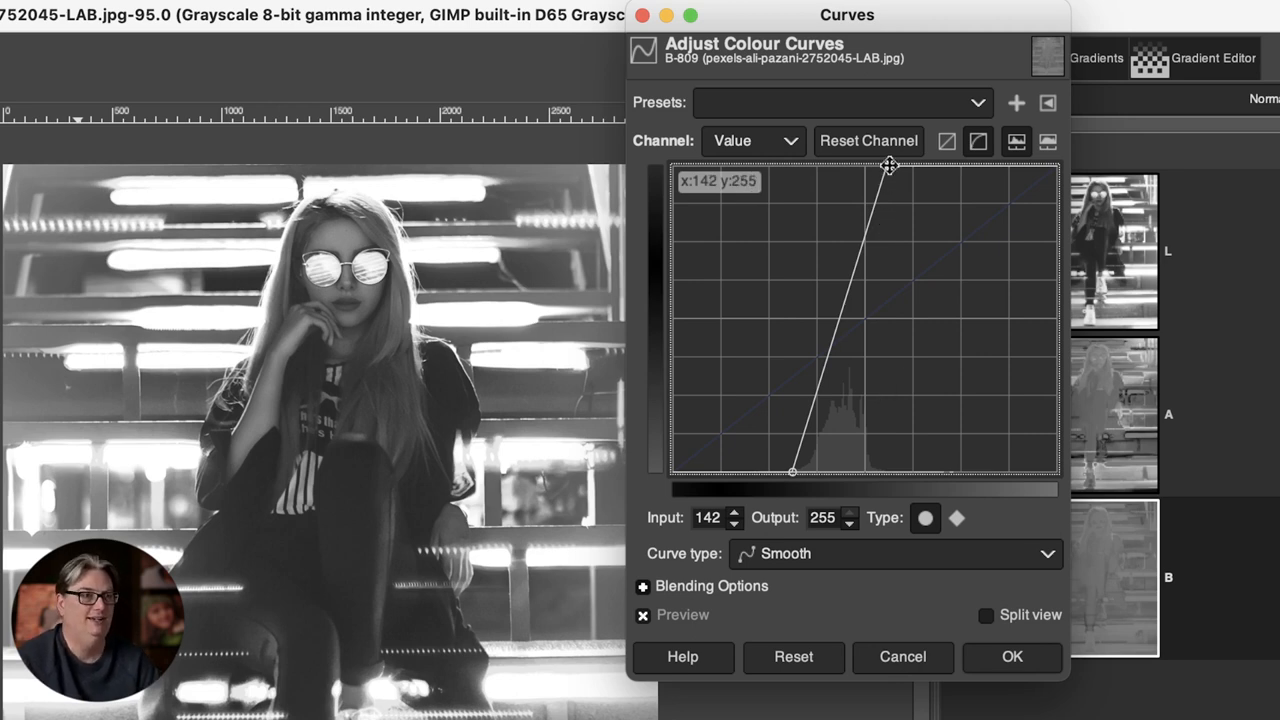
left_click_drag(888, 166, 922, 164)
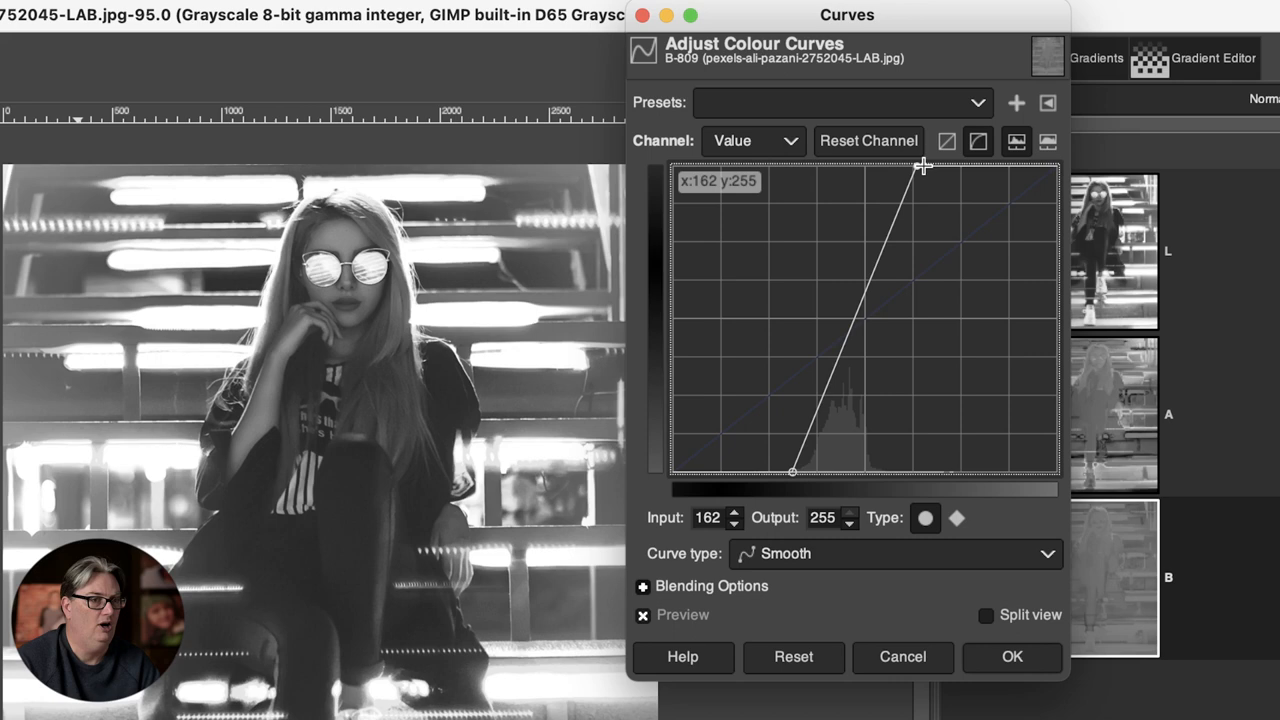
left_click_drag(922, 166, 948, 165)
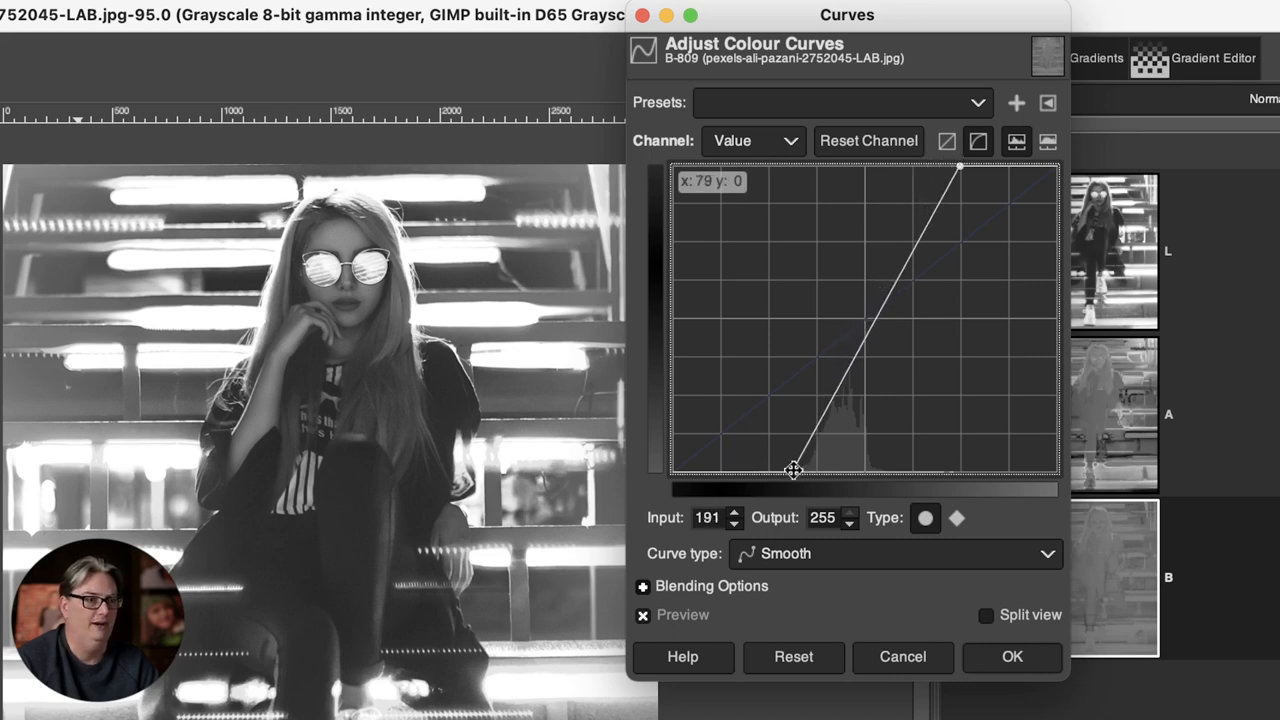
left_click_drag(793, 470, 765, 472)
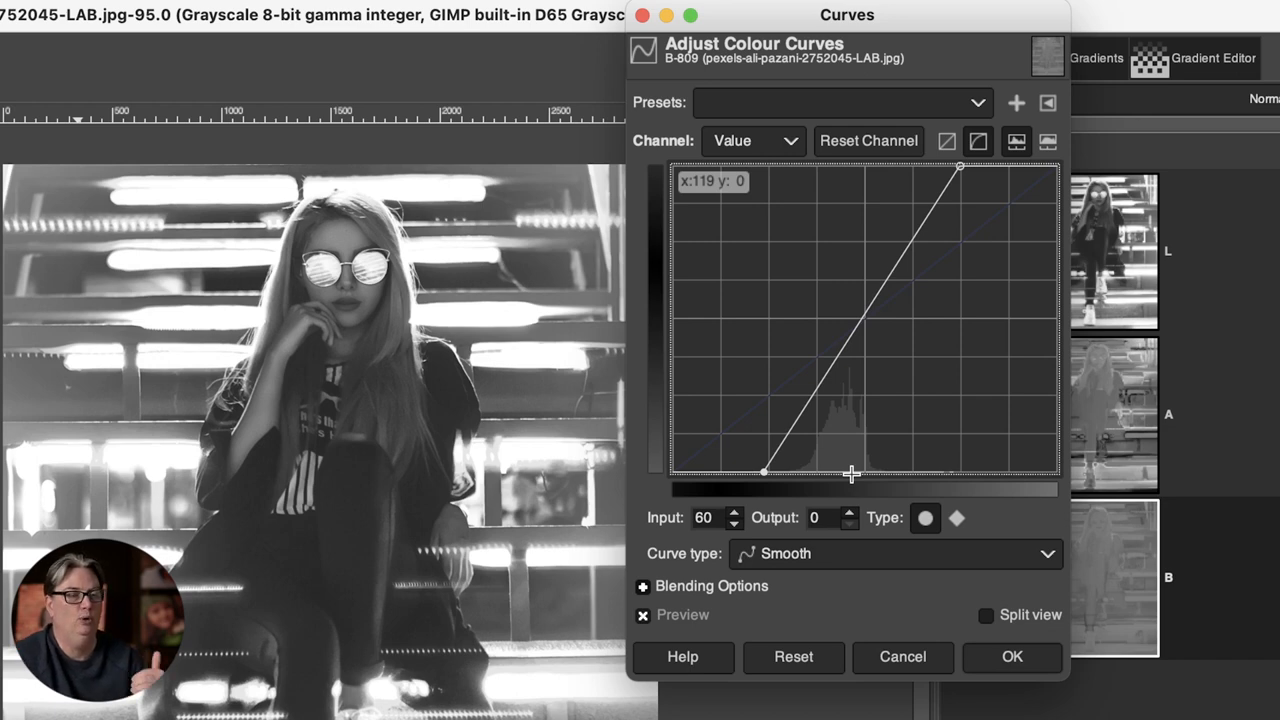
mouse_move(862, 485)
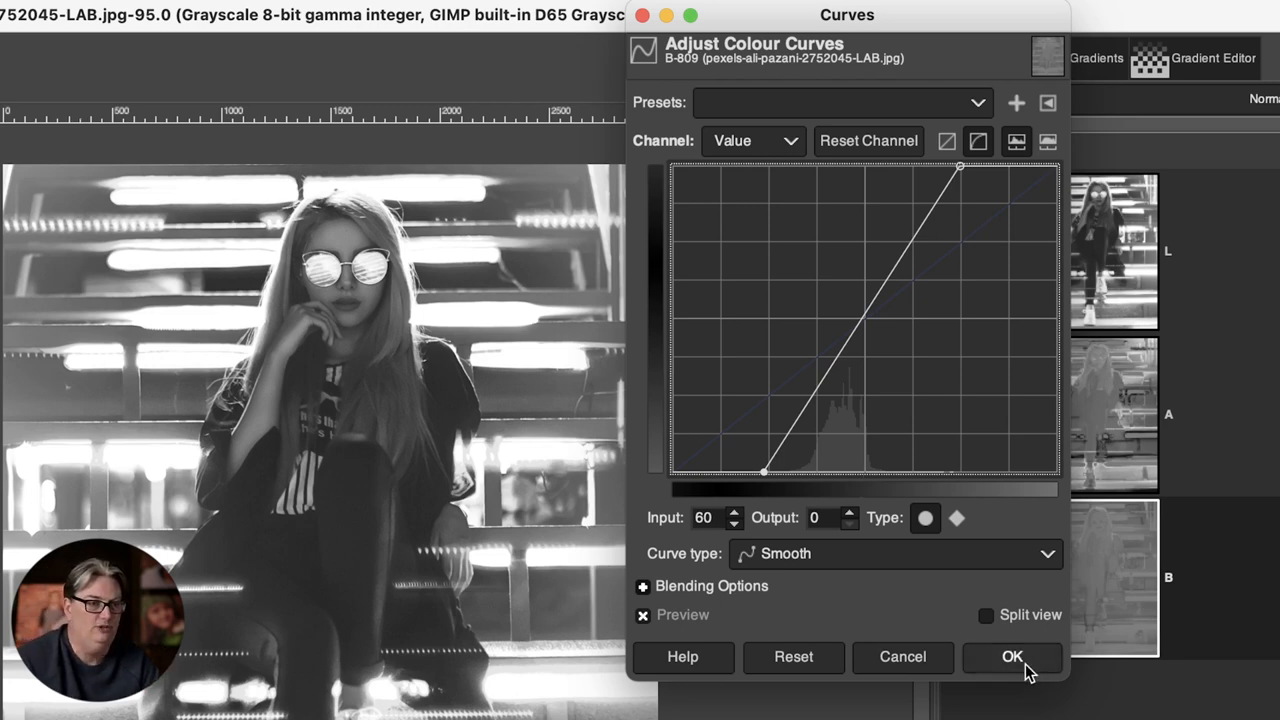
left_click(1012, 657)
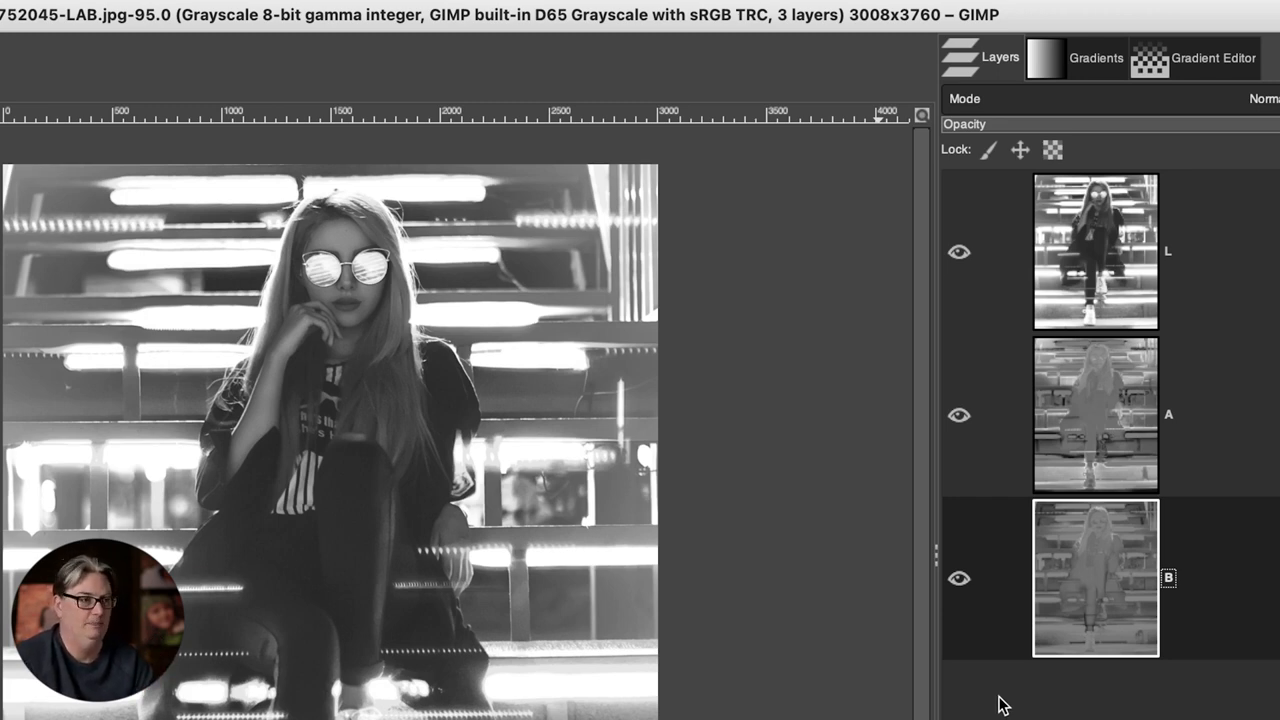
Step: Return to the colour portrait and toggle the copy layer to compare with the original
left_click(26, 12)
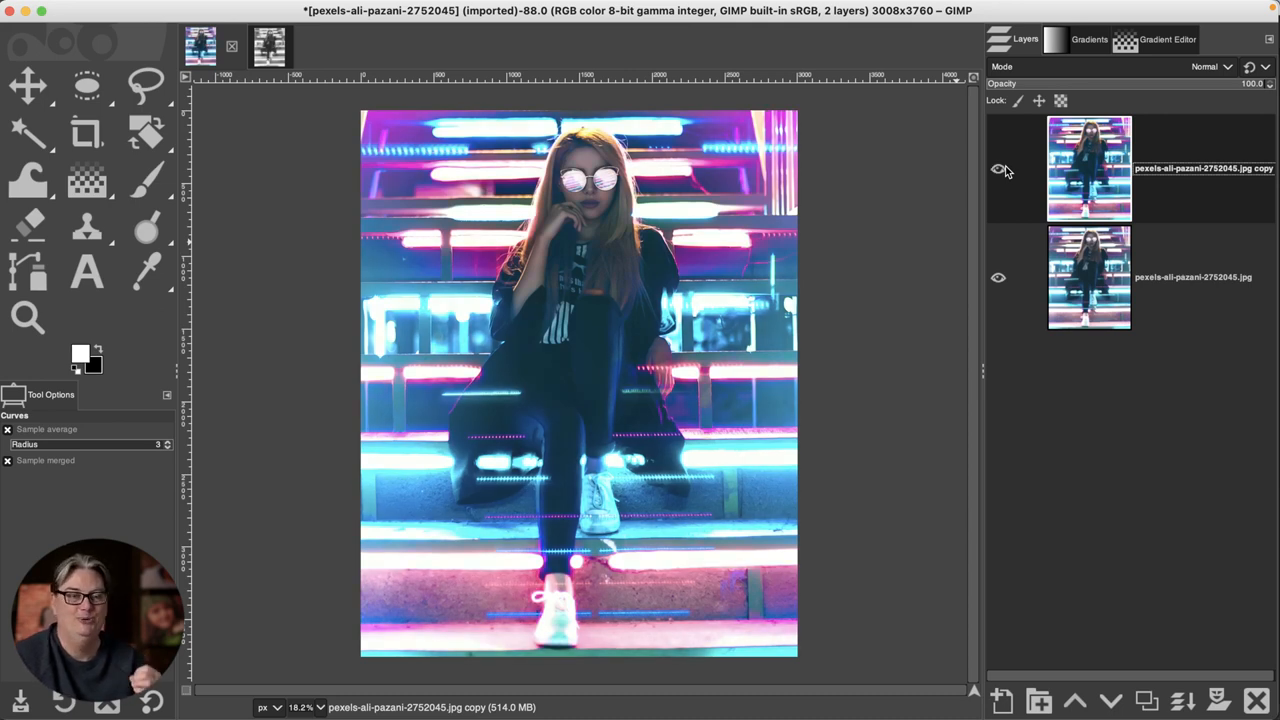
left_click(997, 168)
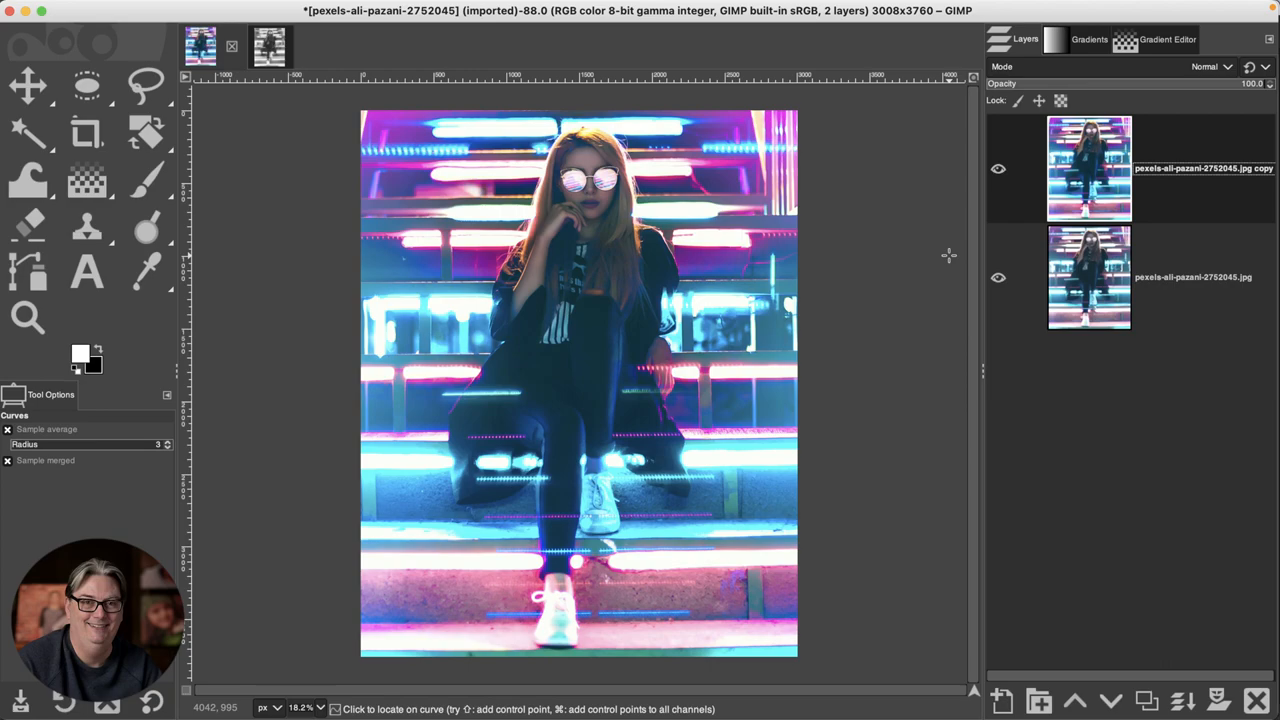
mouse_move(940, 247)
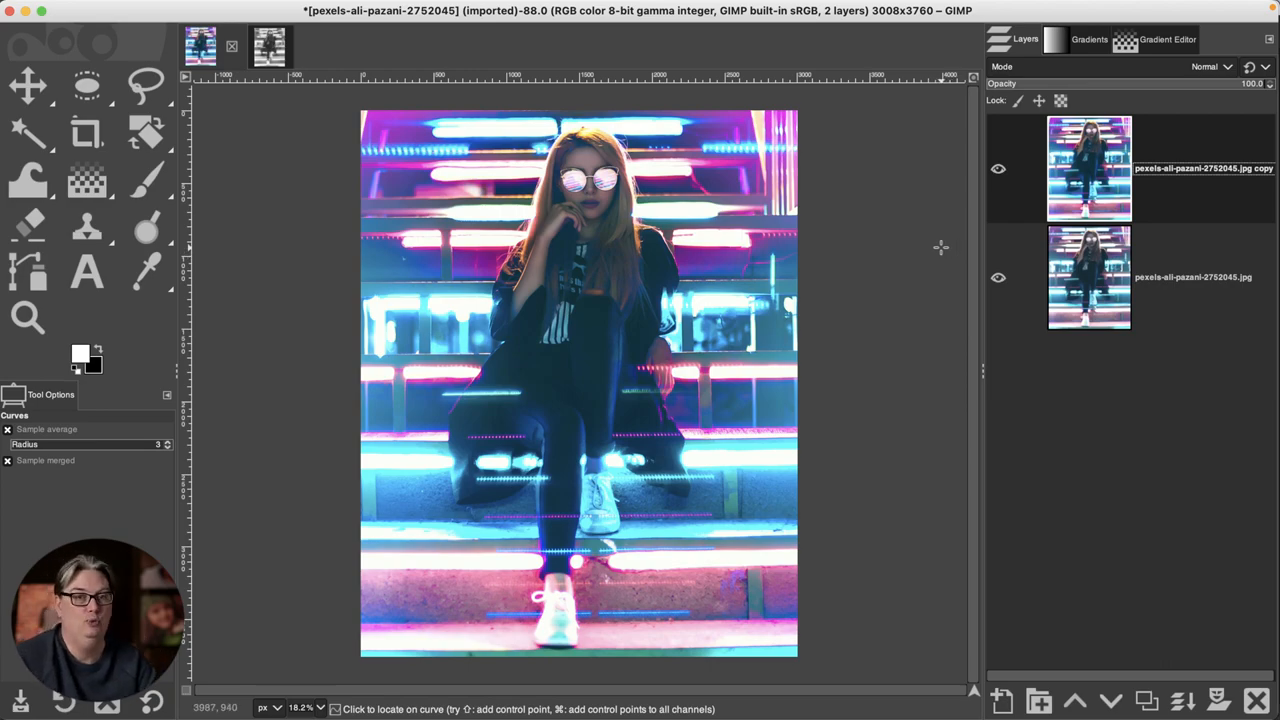
mouse_move(963, 301)
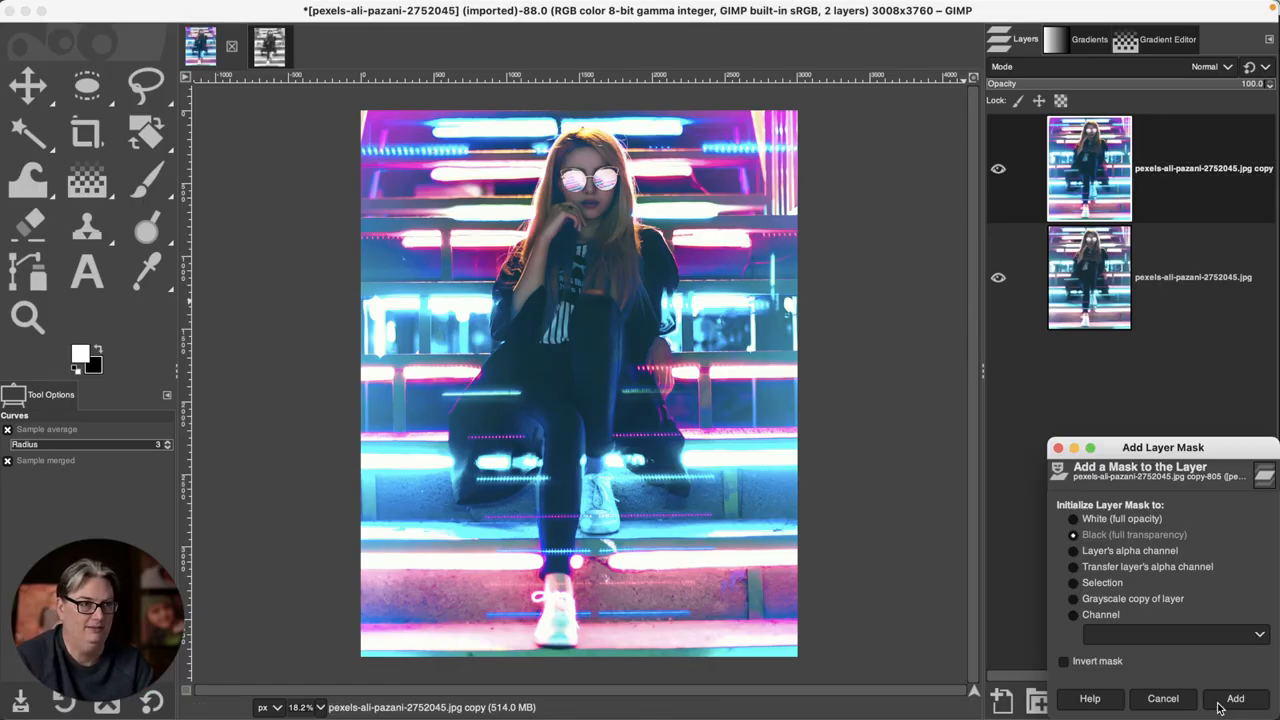
Step: Add a fully white mask to the copy layer and paint black over the face skin
left_click(1134, 534)
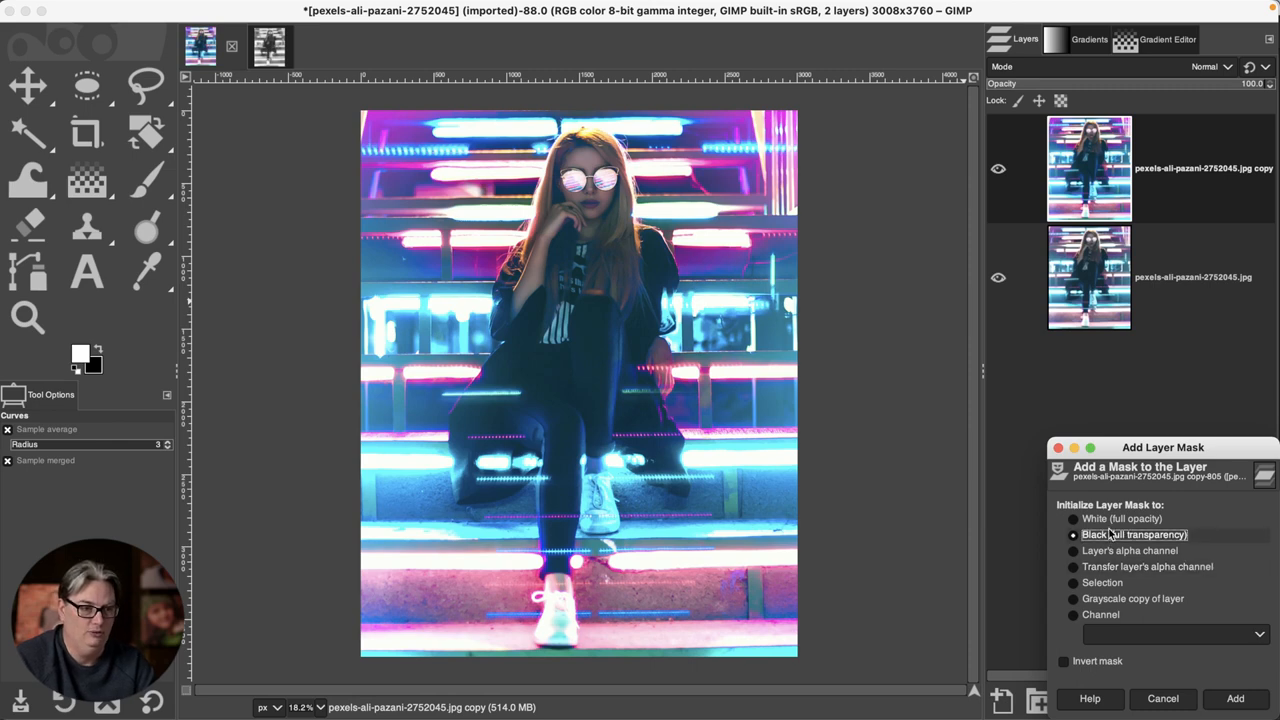
left_click(1235, 698)
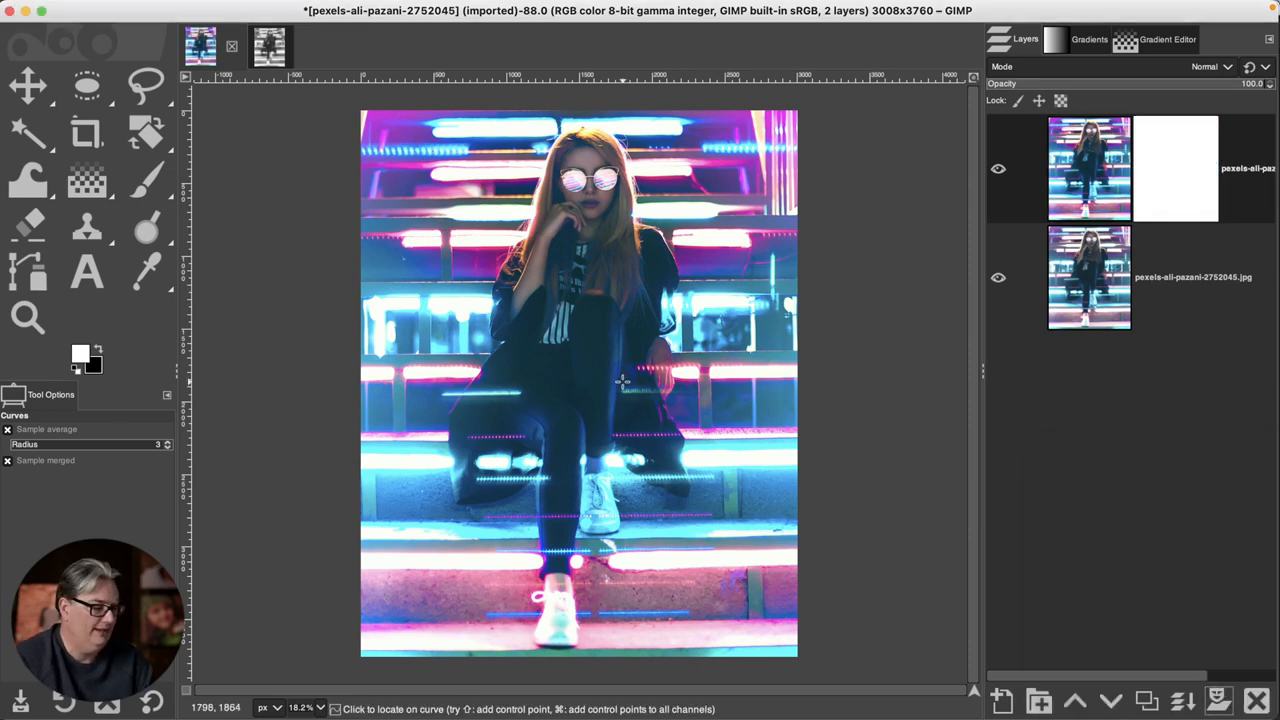
left_click(145, 178)
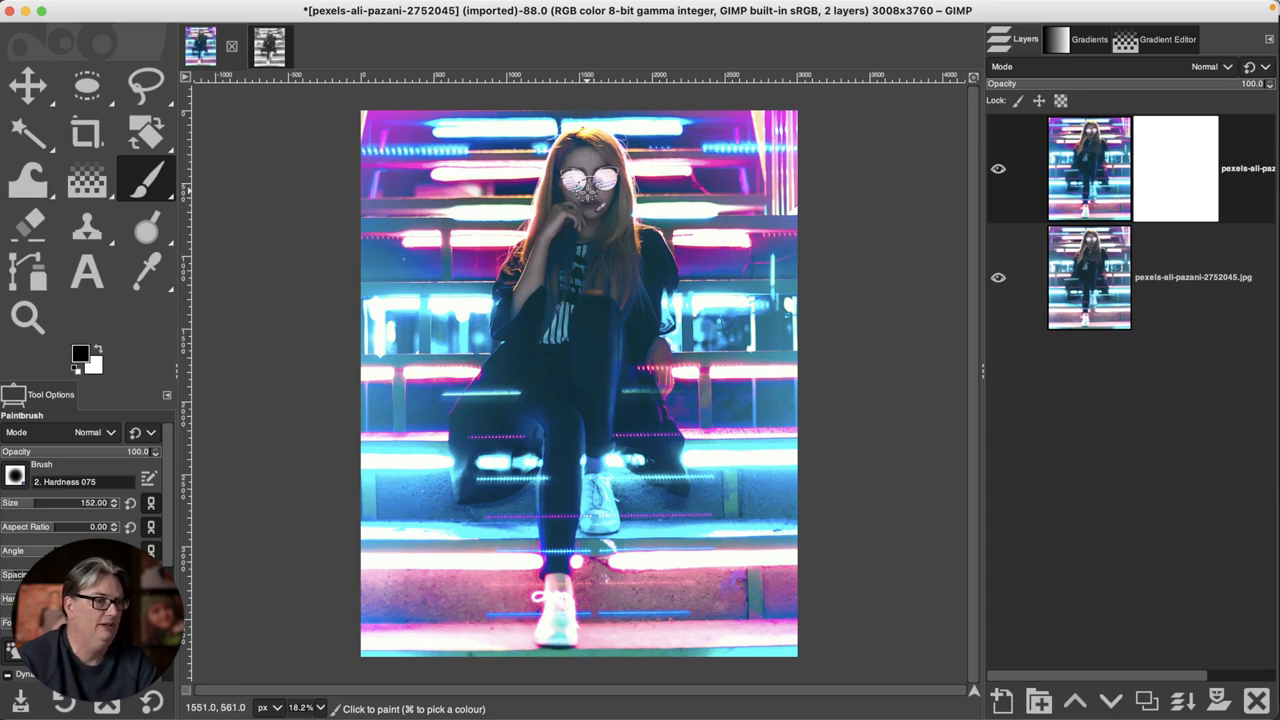
left_click(660, 370)
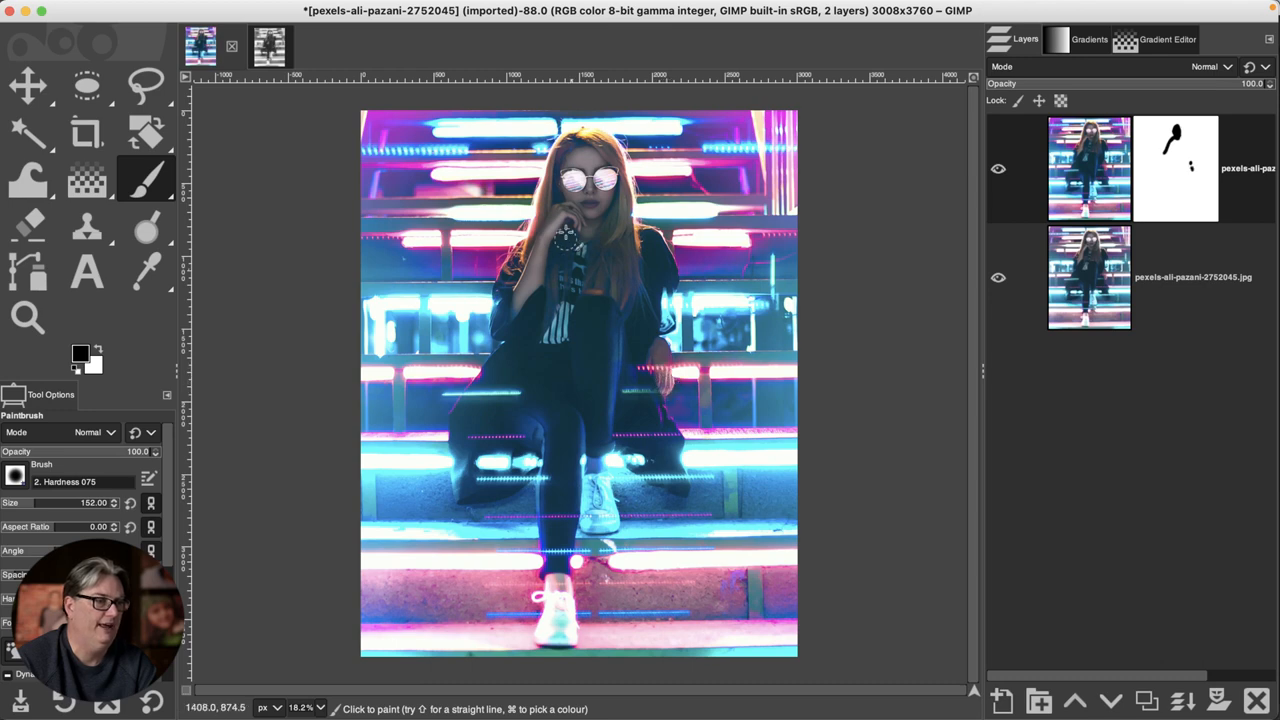
mouse_move(605, 195)
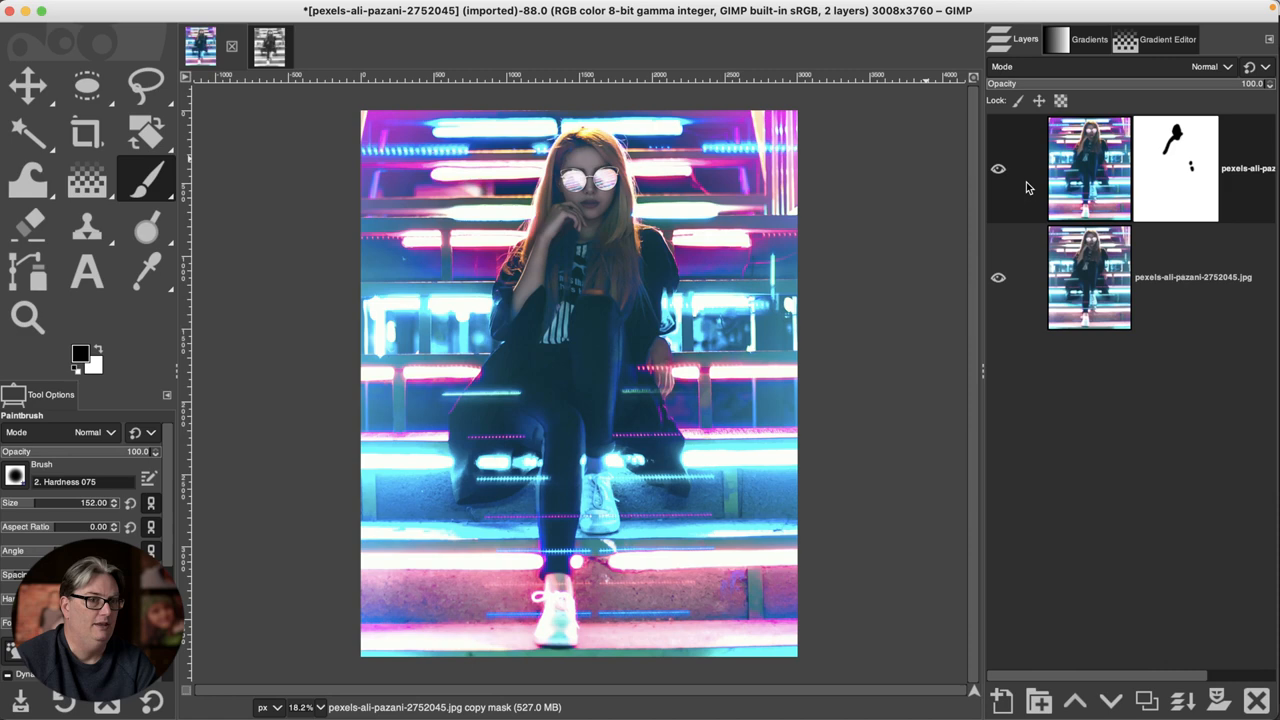
left_click(377, 9)
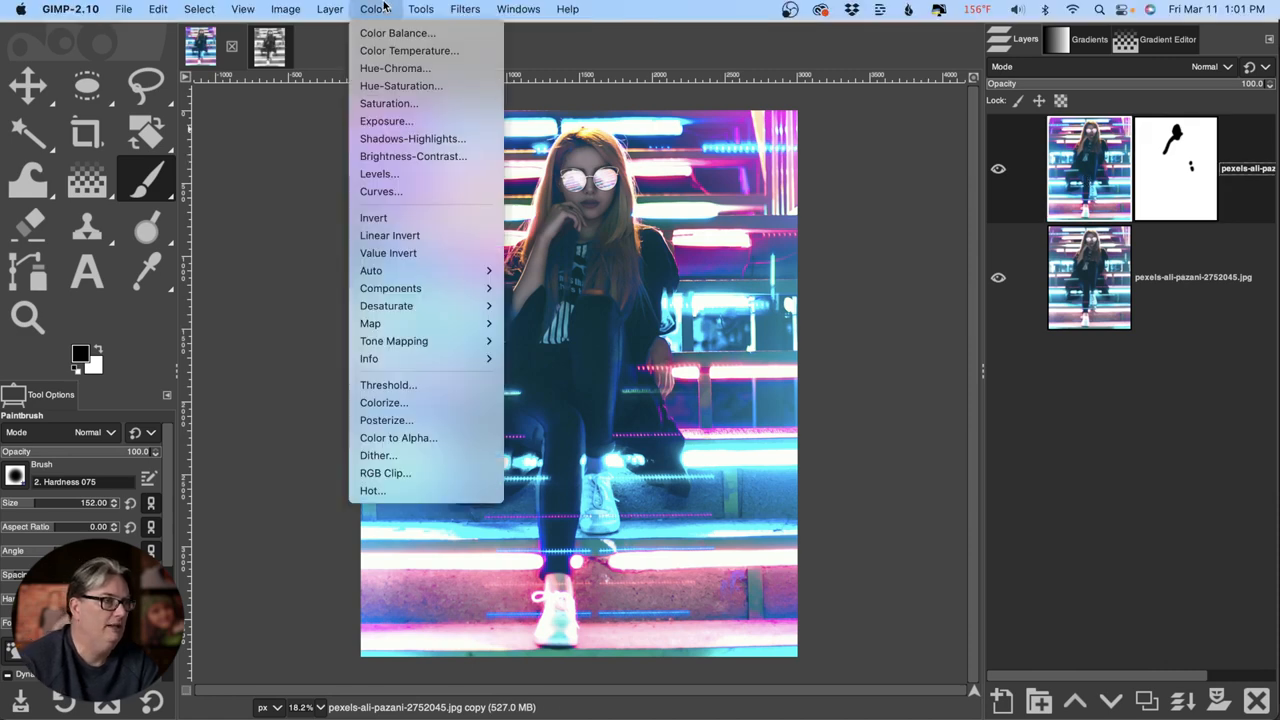
mouse_move(388, 103)
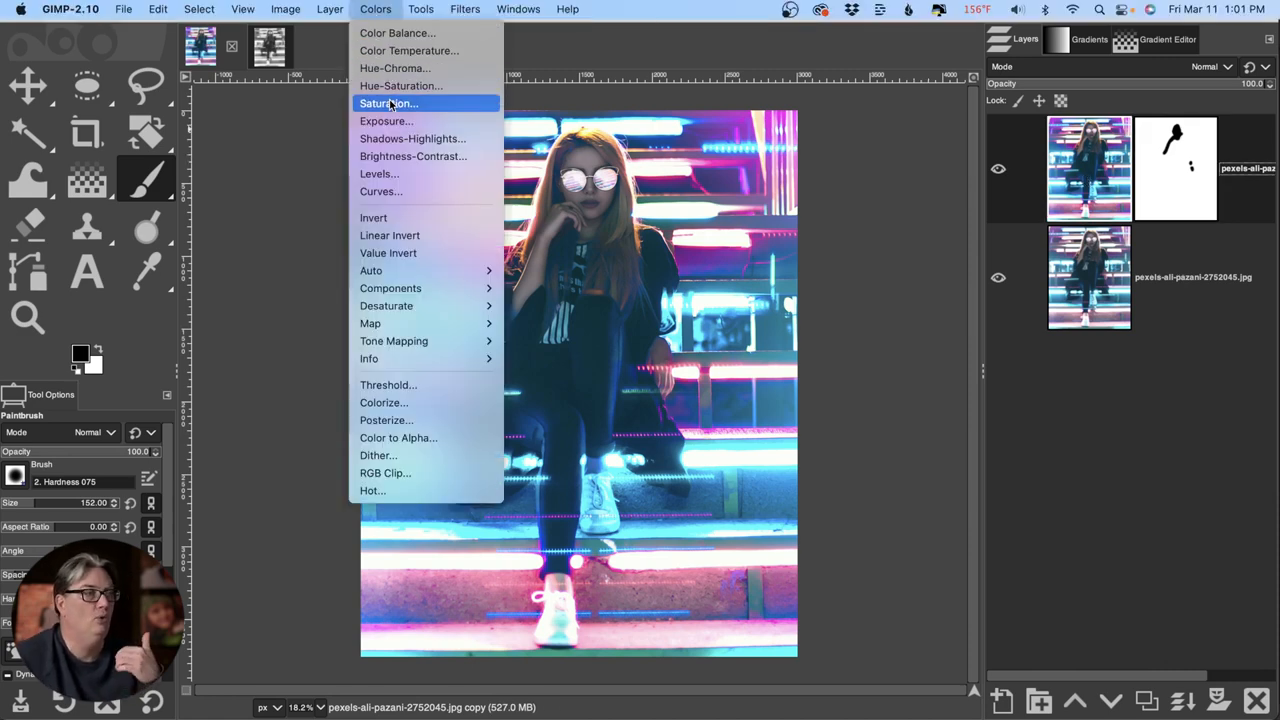
mouse_move(380, 191)
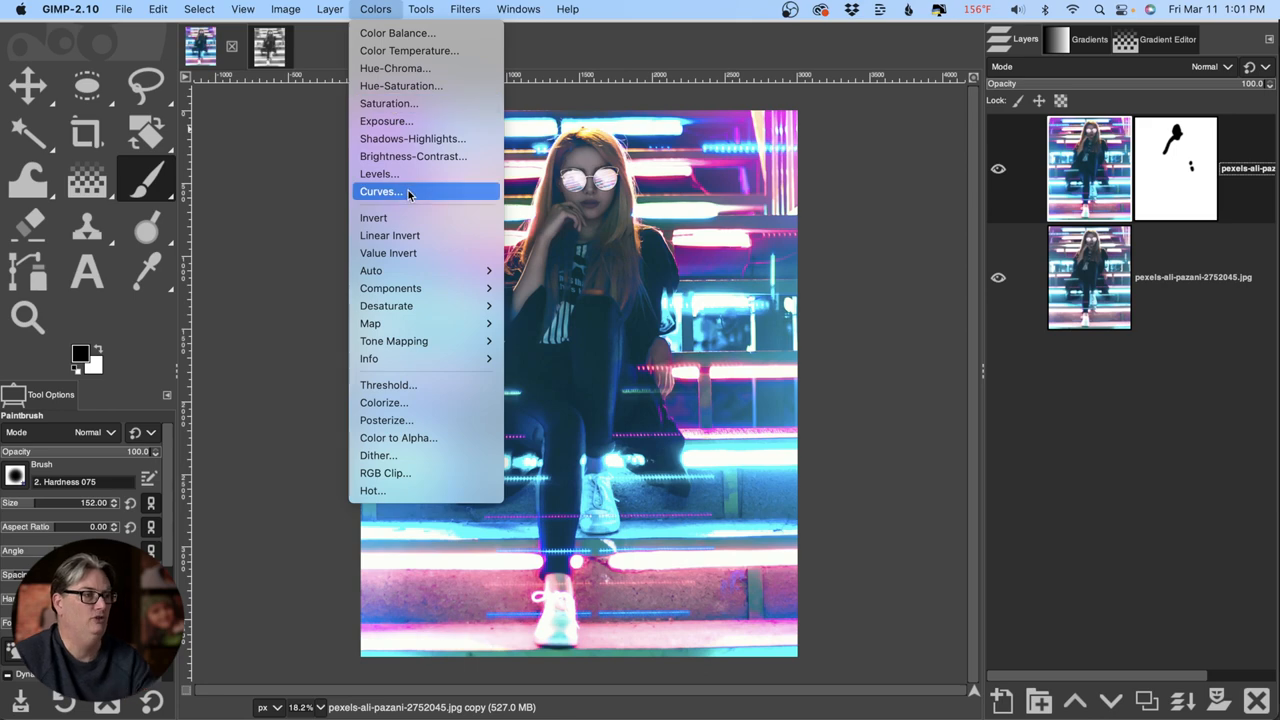
Step: Shape a gentle S-curve (highlights 191→196, shadows 66→51) and toggle Preview to compare
left_click(379, 191)
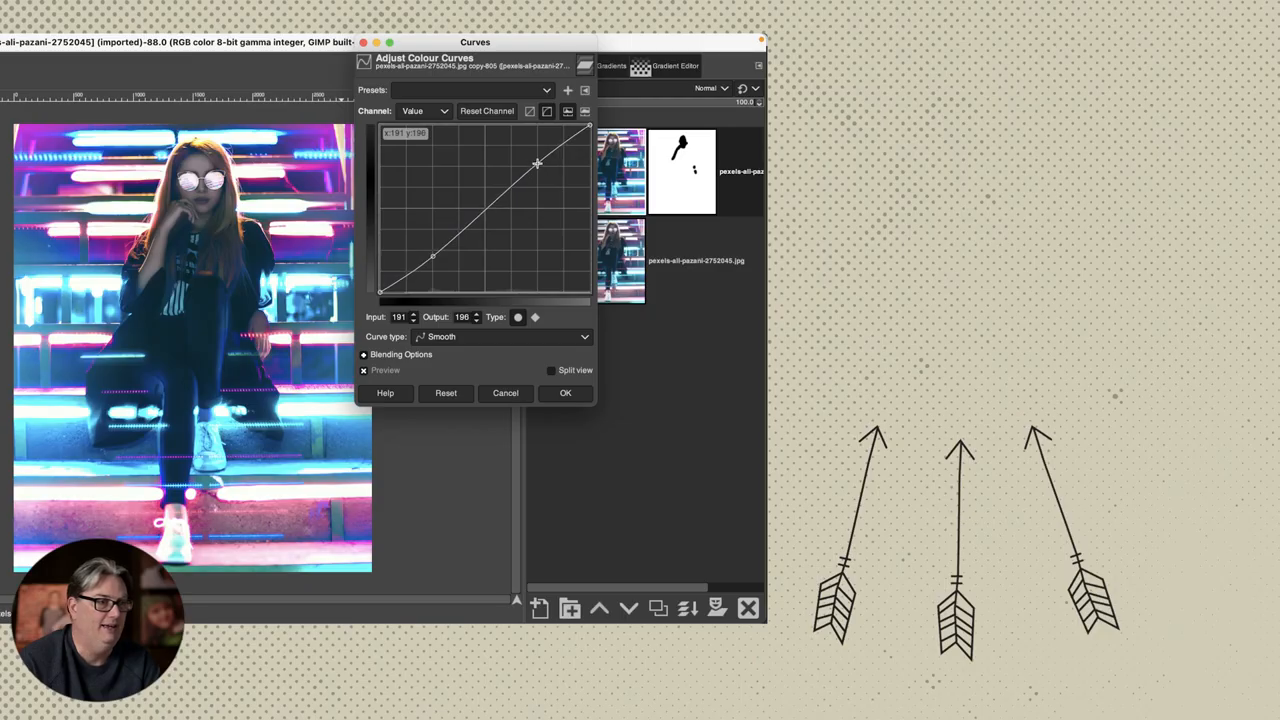
left_click_drag(537, 162, 434, 258)
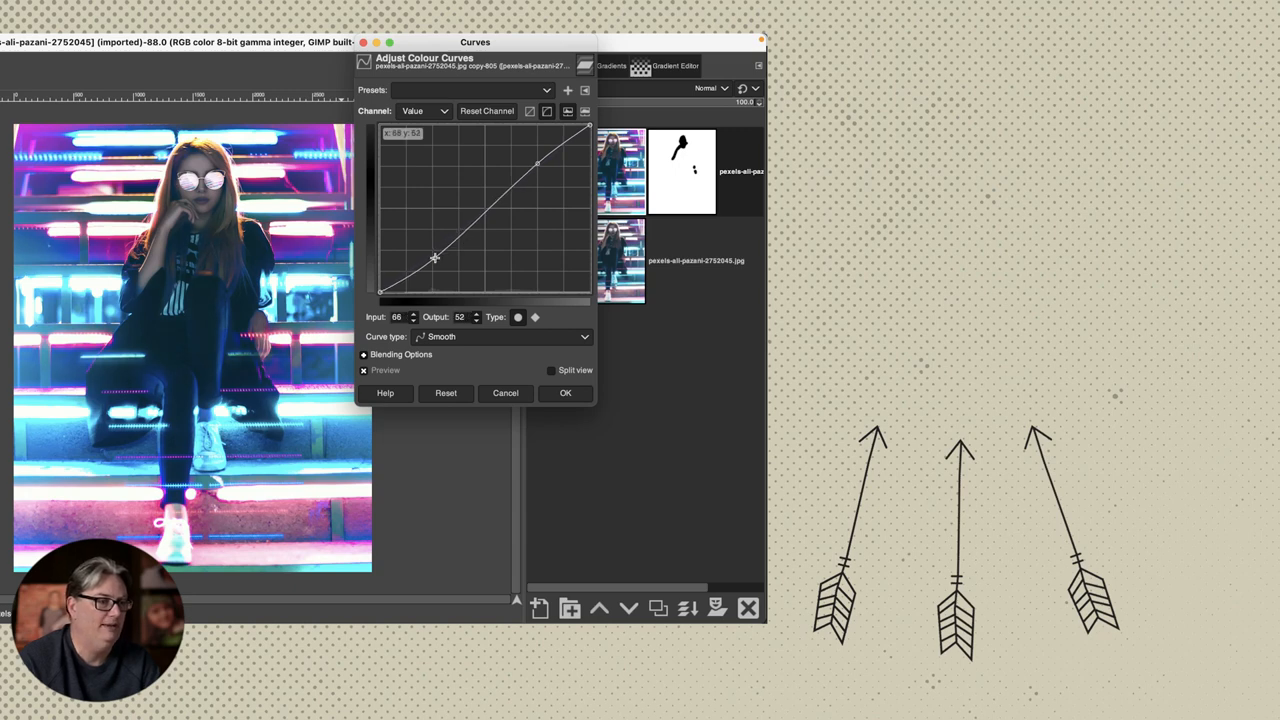
left_click_drag(435, 258, 435, 261)
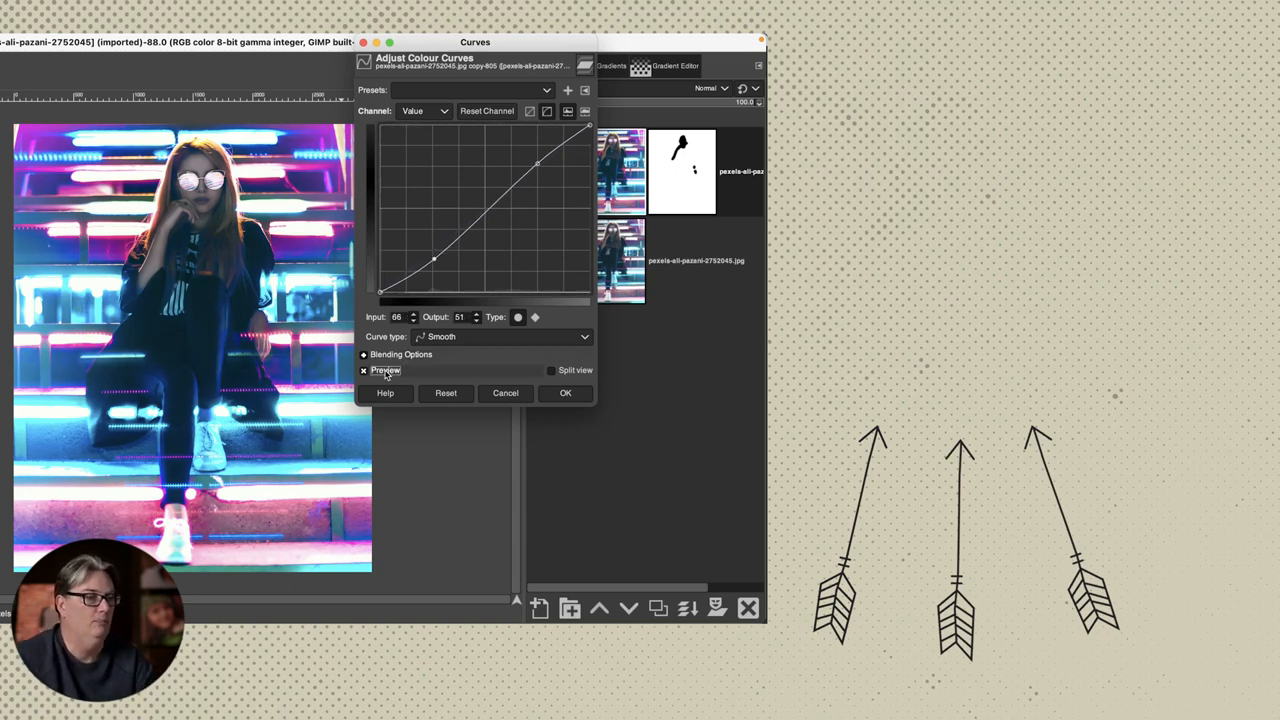
left_click(364, 370)
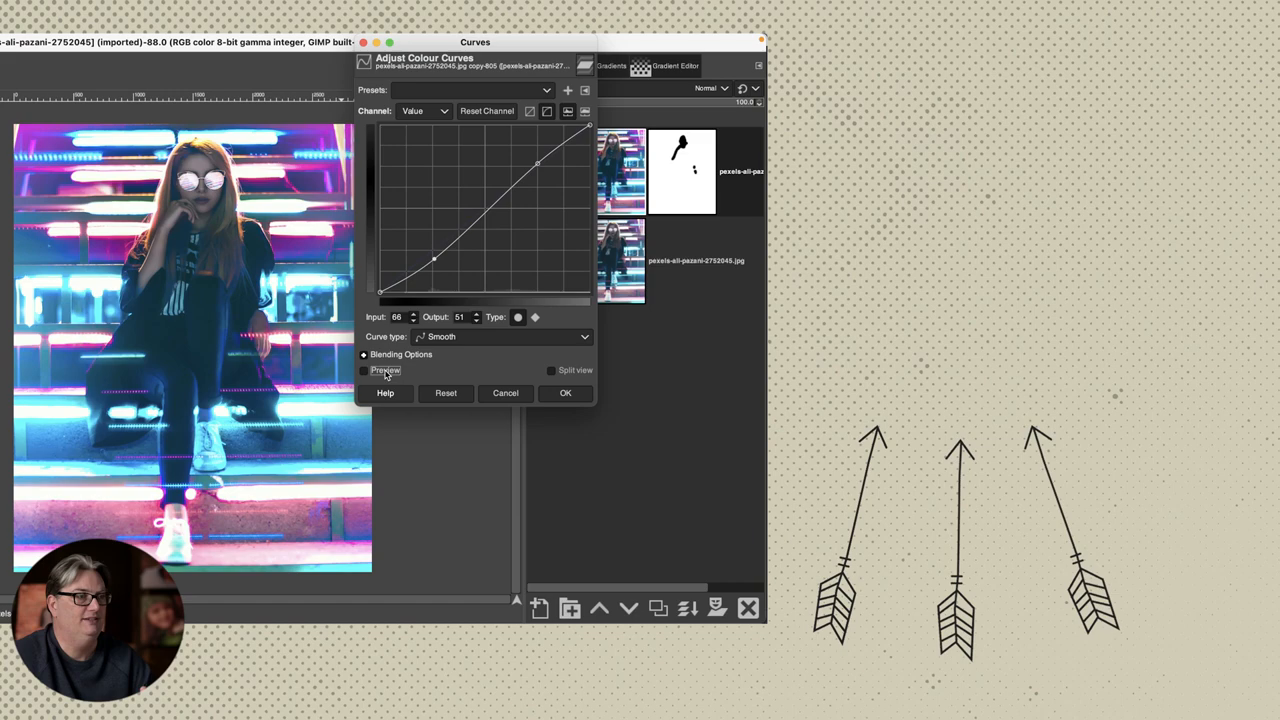